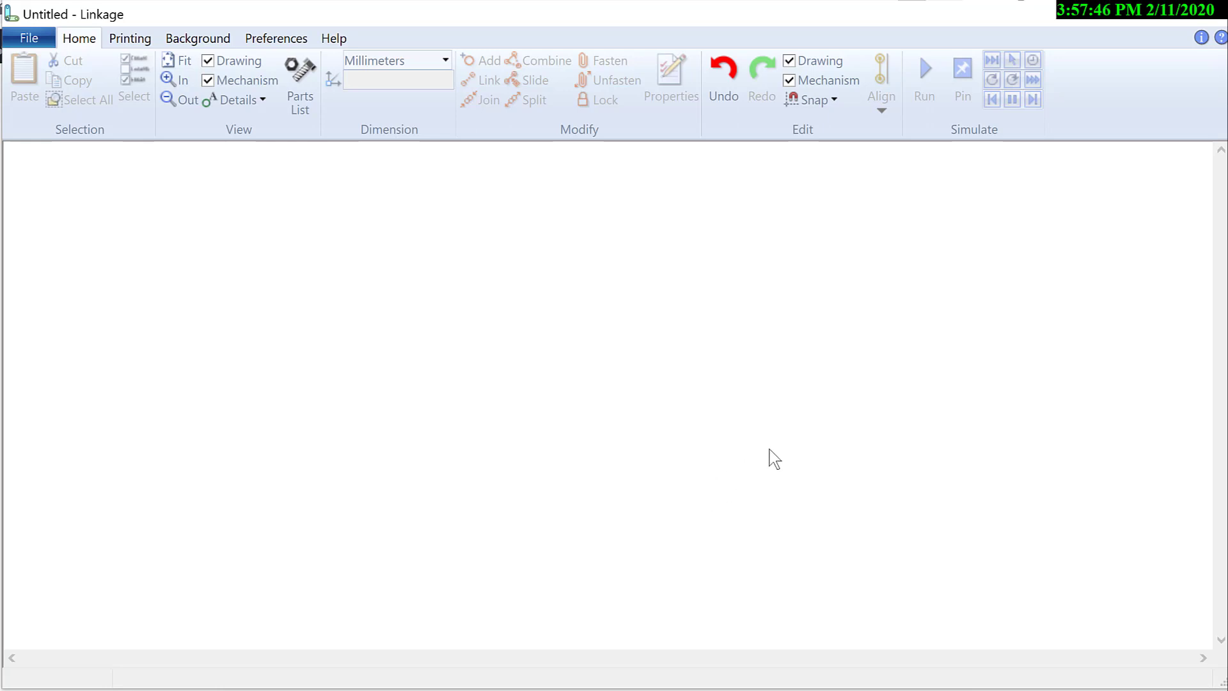
pyautogui.moveTo(583, 394)
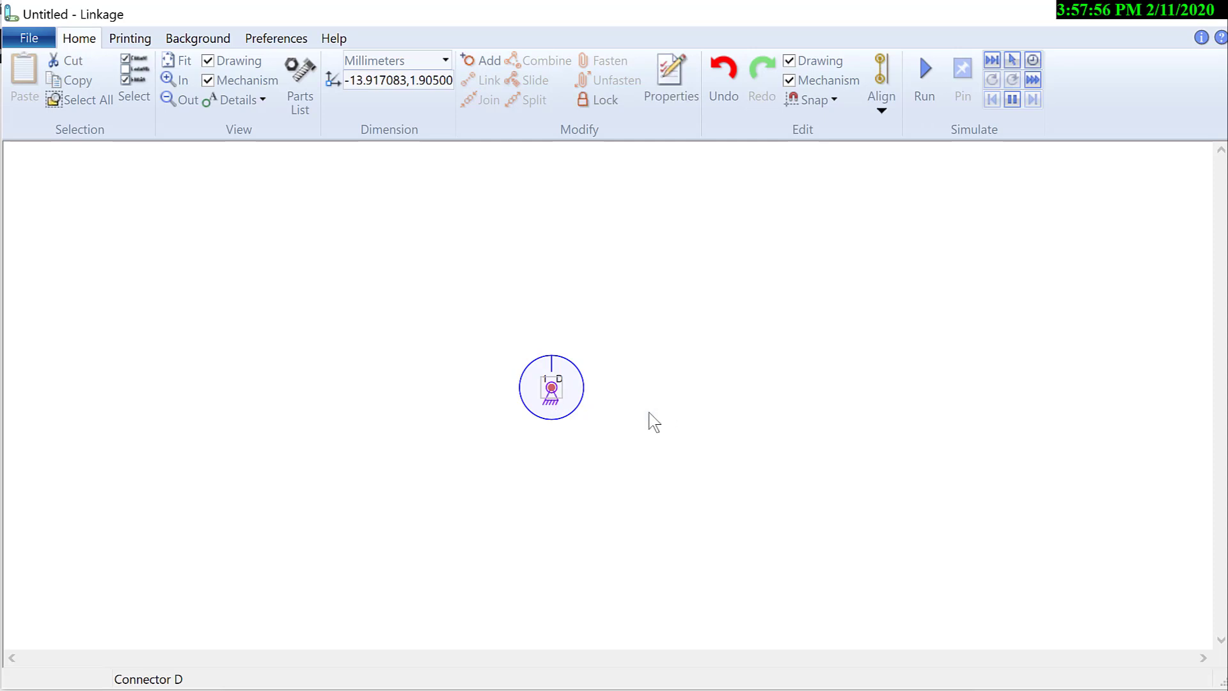
pyautogui.moveTo(228, 326)
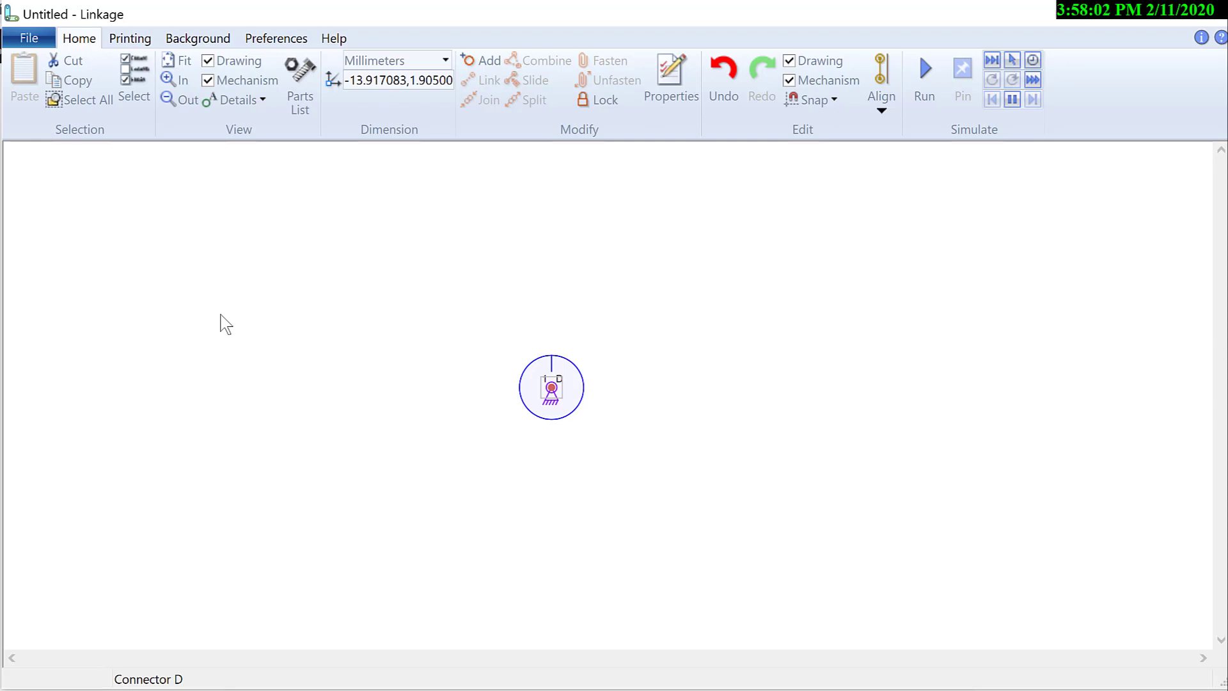
pyautogui.moveTo(266, 340)
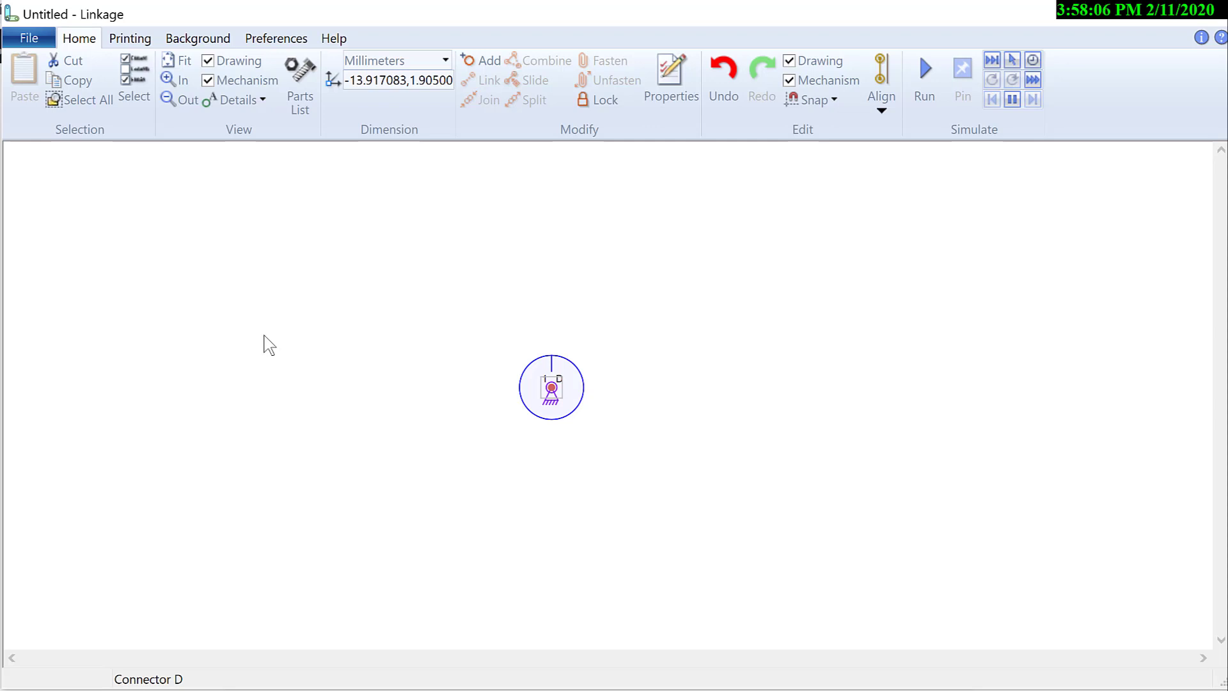
# - Insert anchored gear F and make anchor F a rotating input at 15 RPM
pyautogui.rightClick(552, 387)
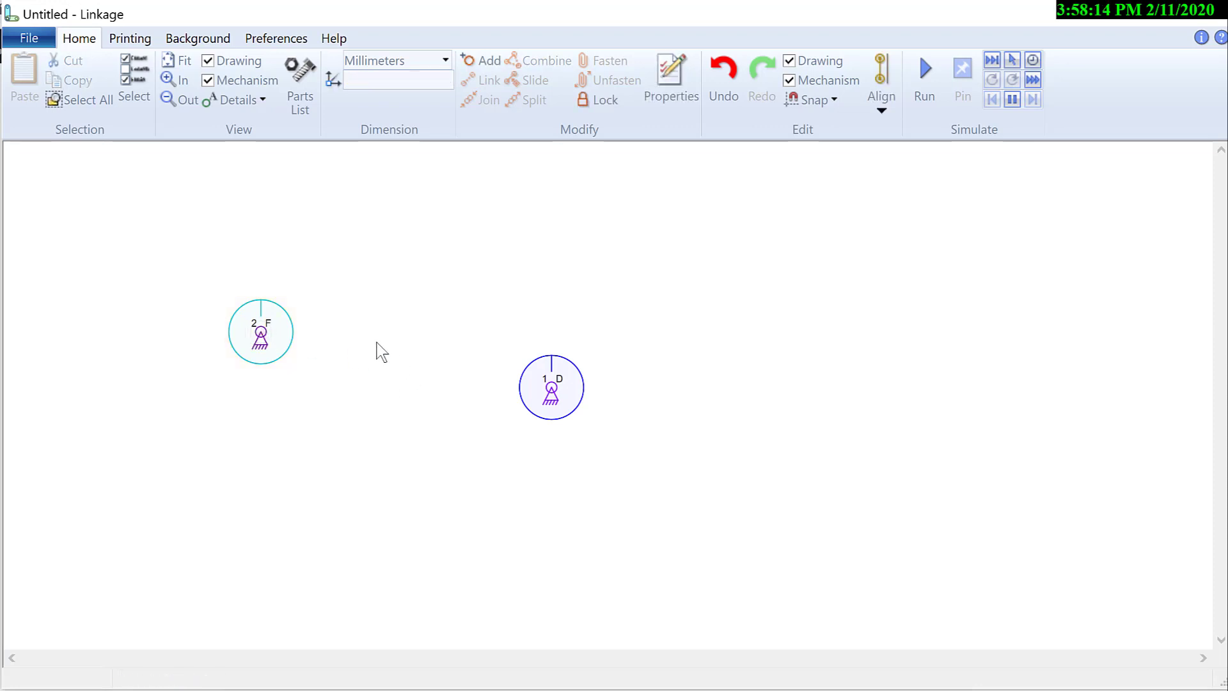
pyautogui.doubleClick(261, 332)
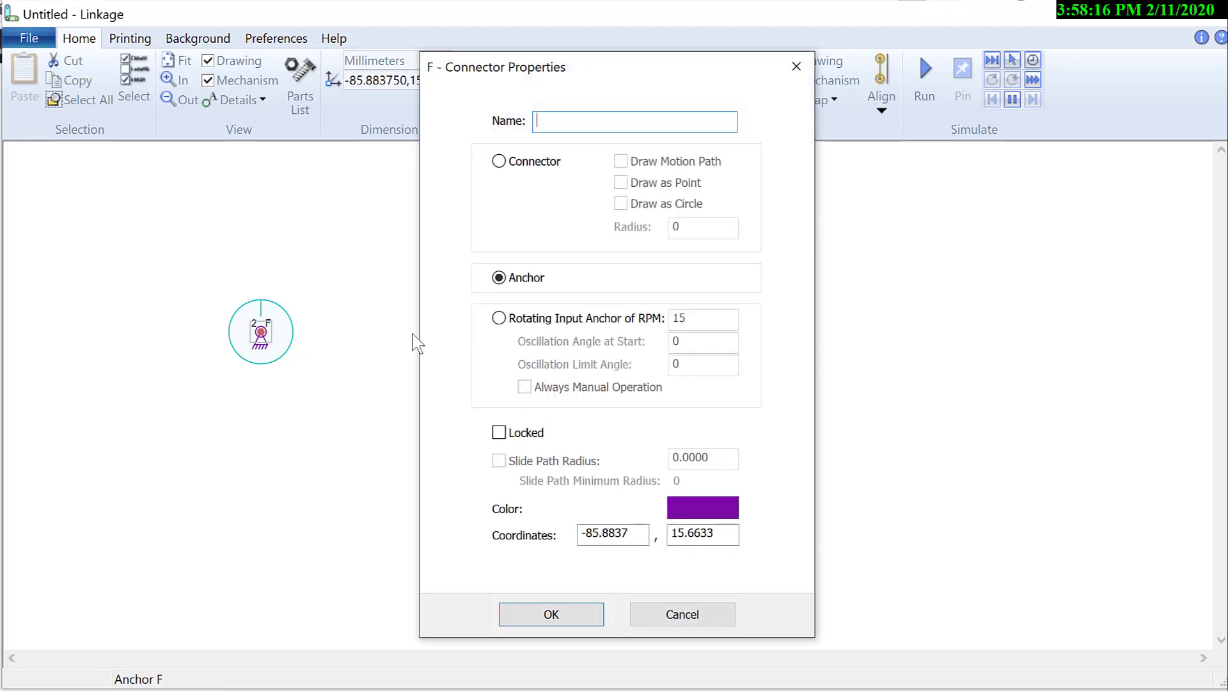
pyautogui.click(499, 319)
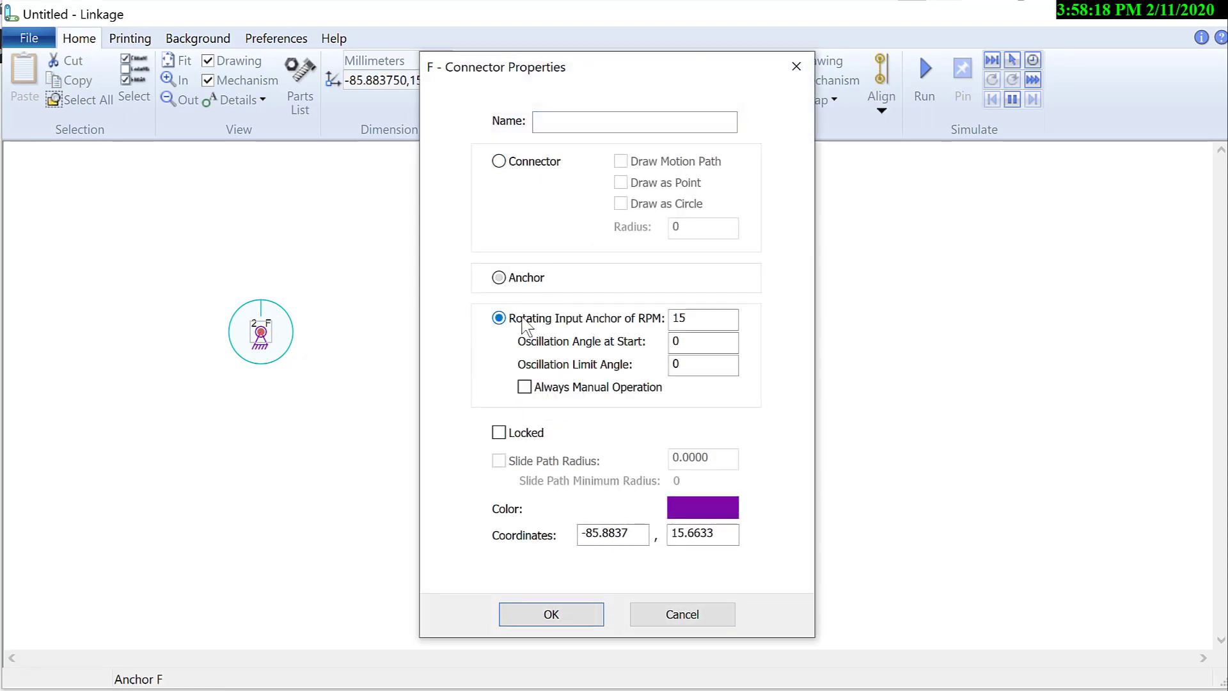
pyautogui.moveTo(607, 578)
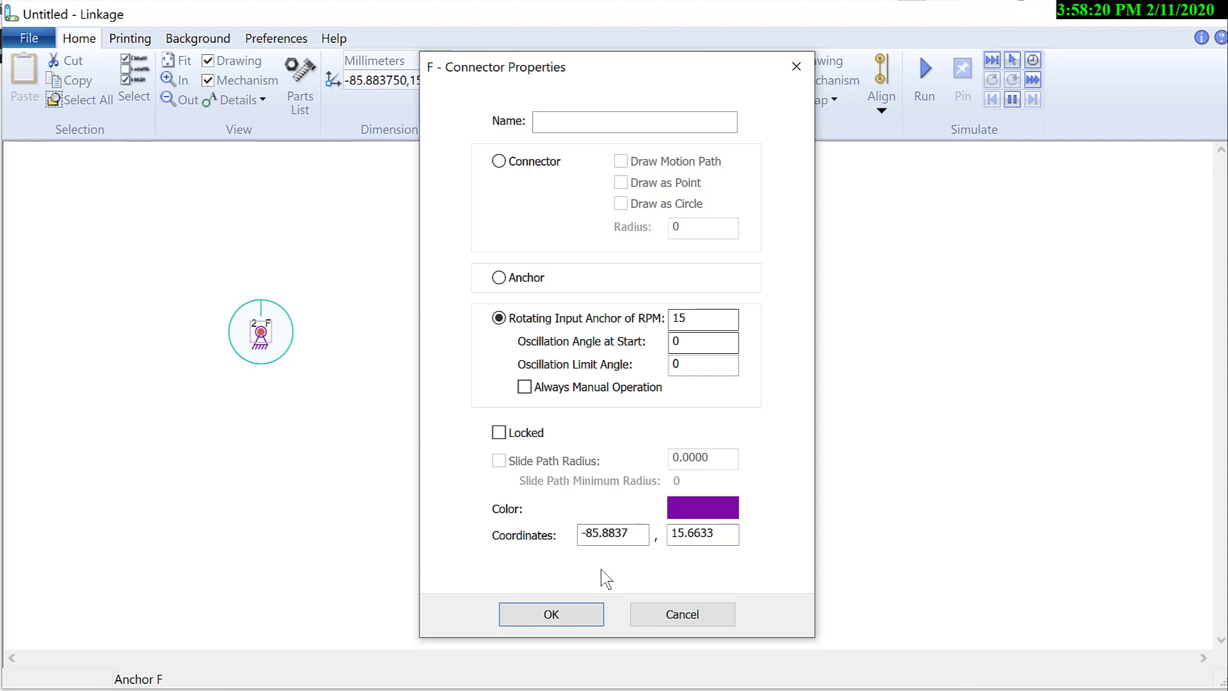
pyautogui.click(551, 614)
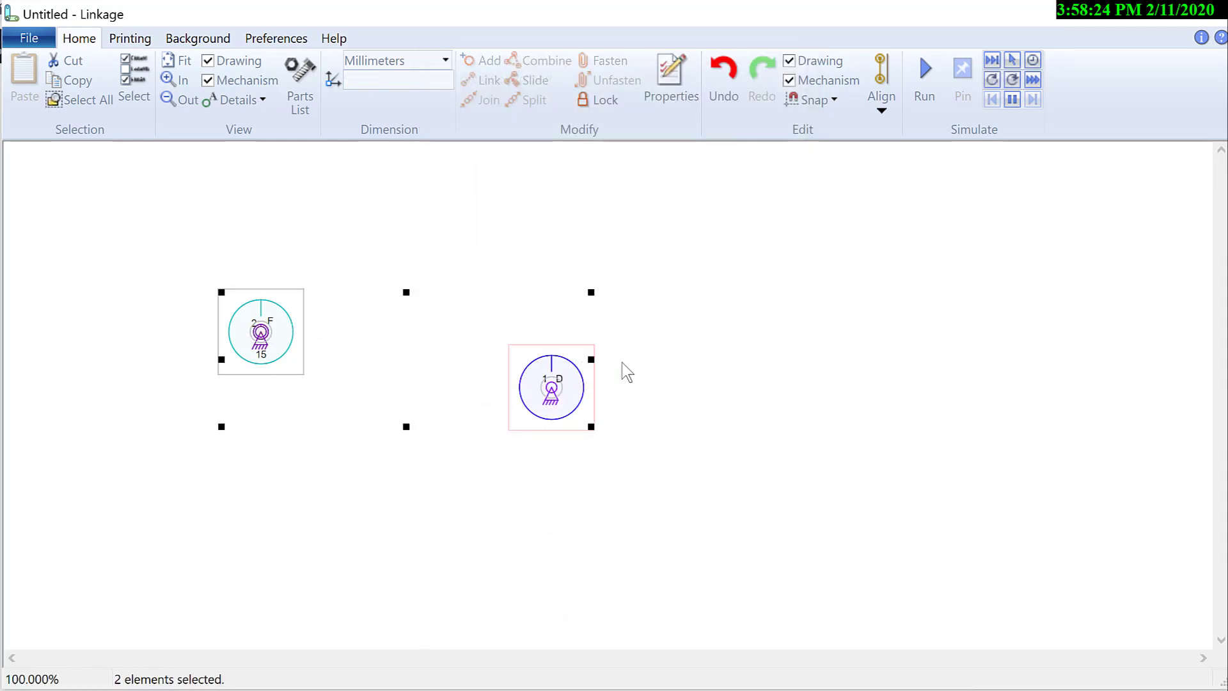
# - Join gears F and D with a 1:1 chain/belt drive, using the ratio values as radii
pyautogui.click(880, 78)
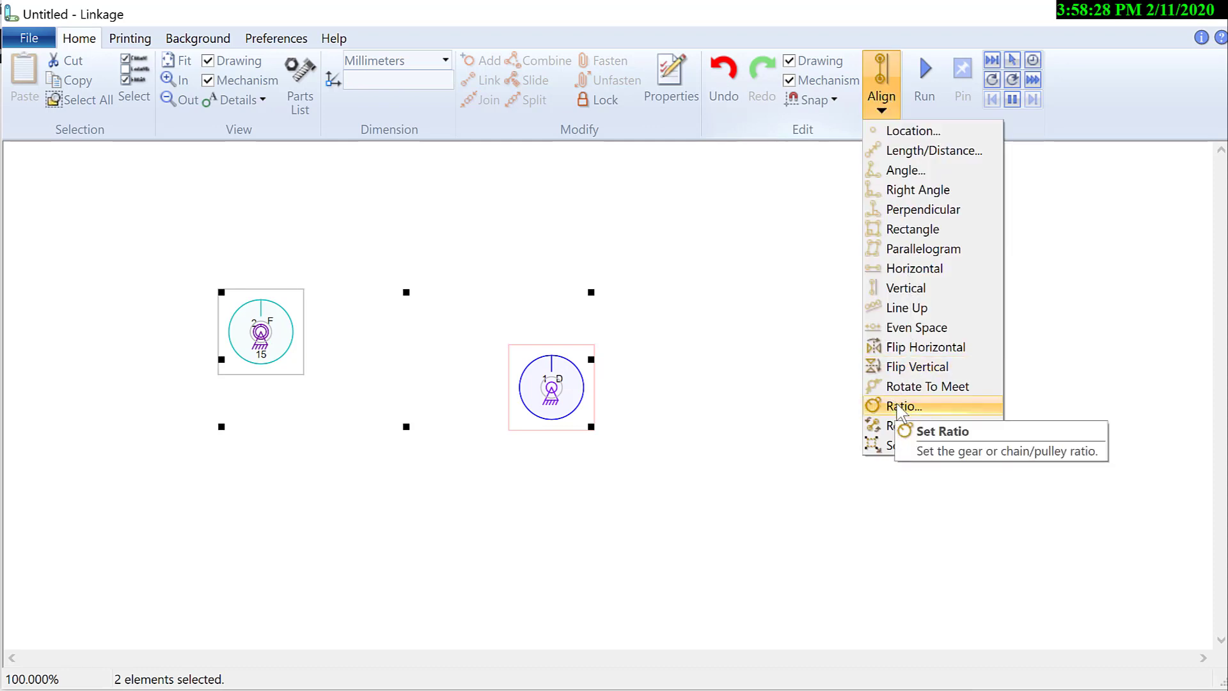
pyautogui.click(901, 407)
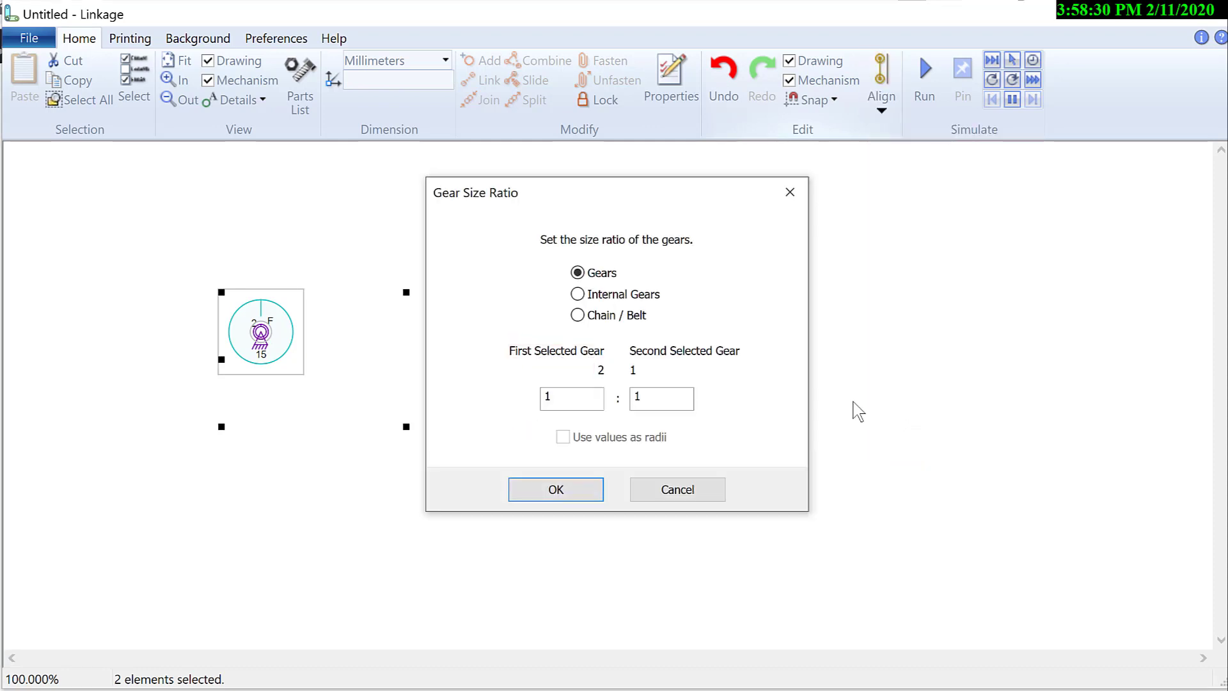
pyautogui.click(577, 315)
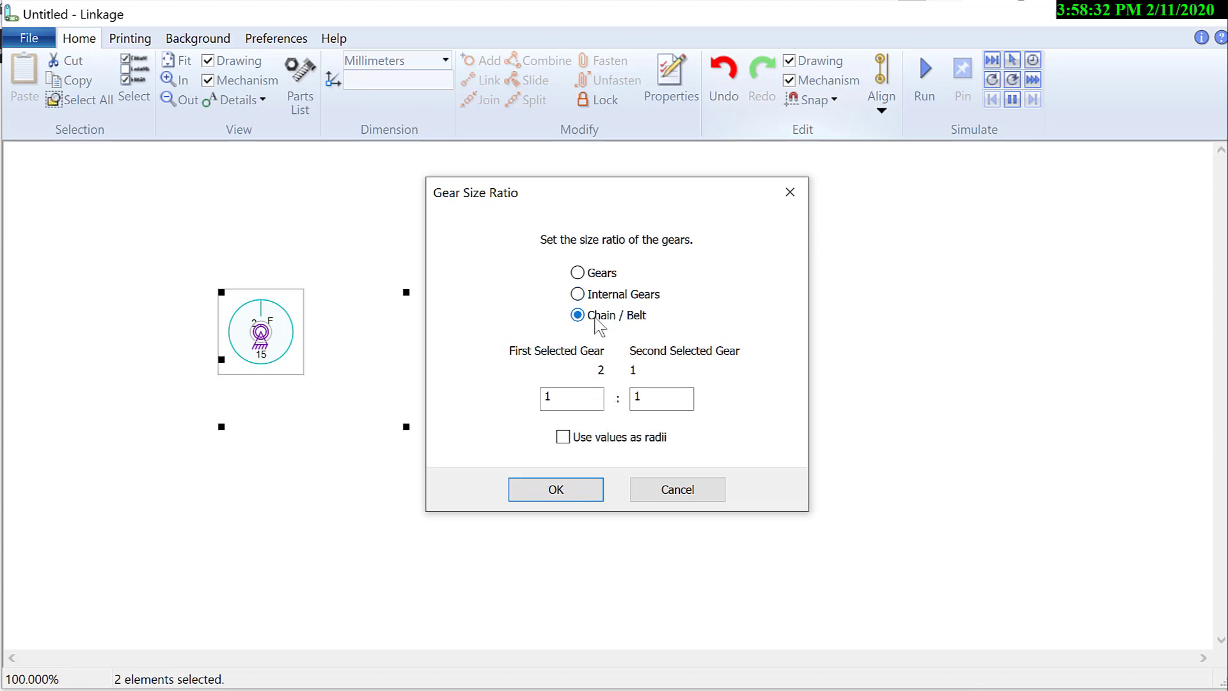
pyautogui.click(556, 489)
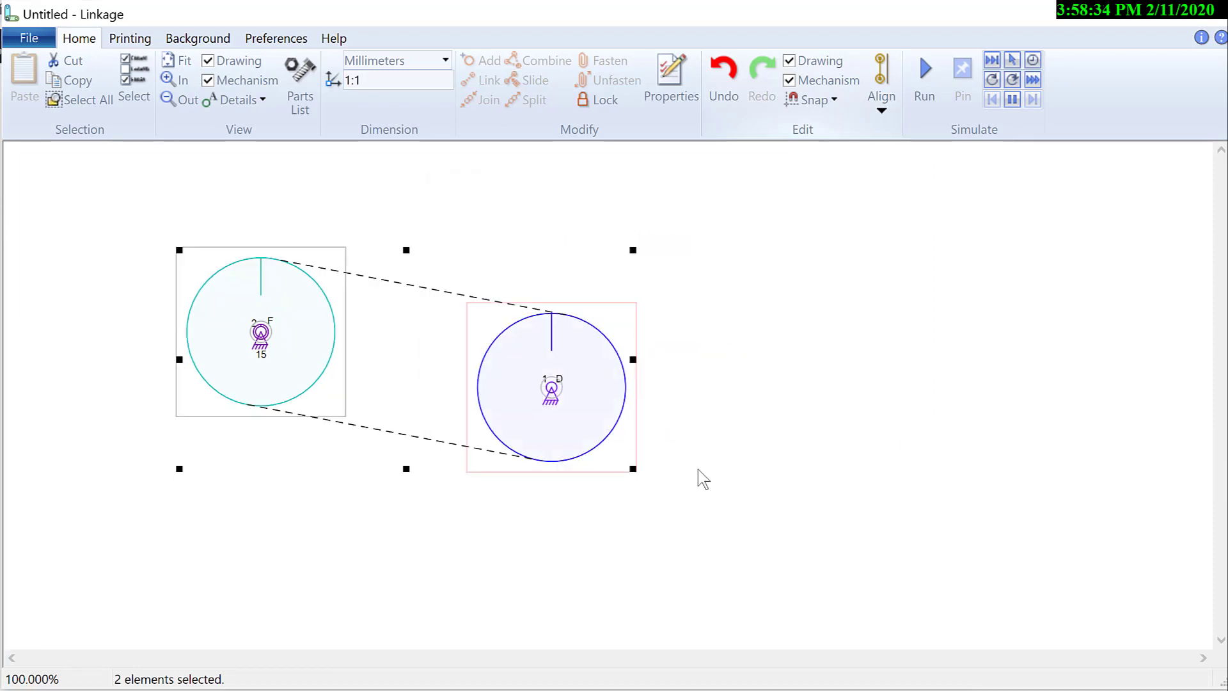
pyautogui.moveTo(709, 432)
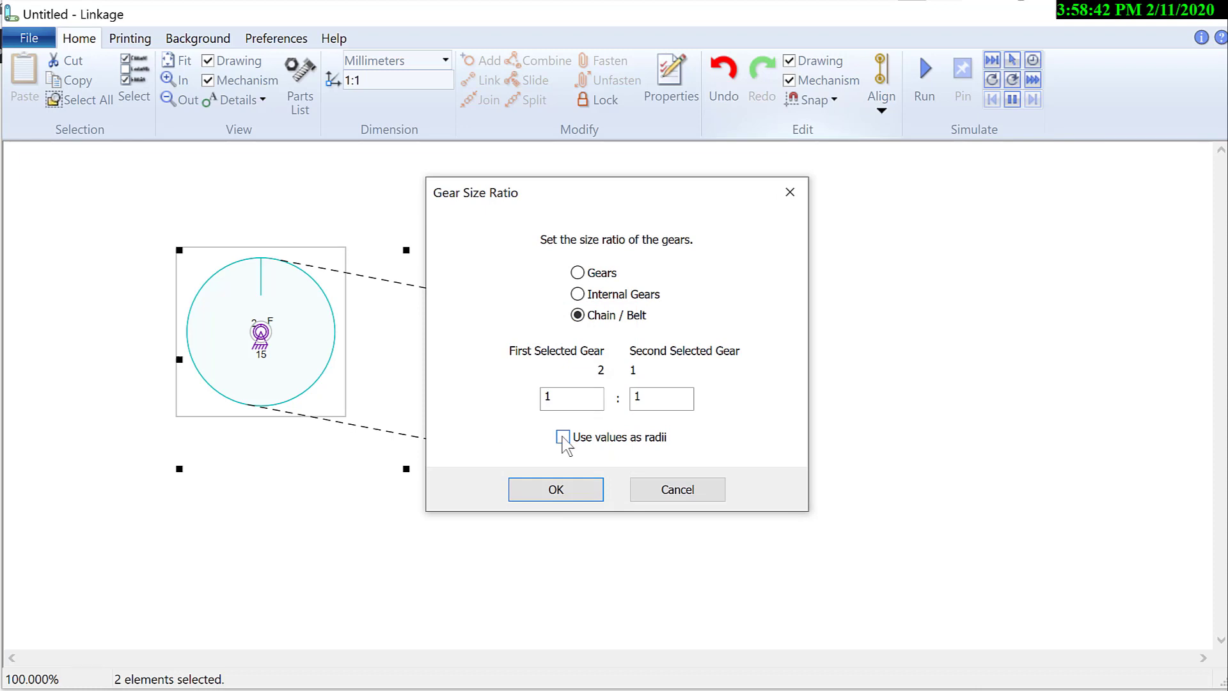
pyautogui.click(563, 437)
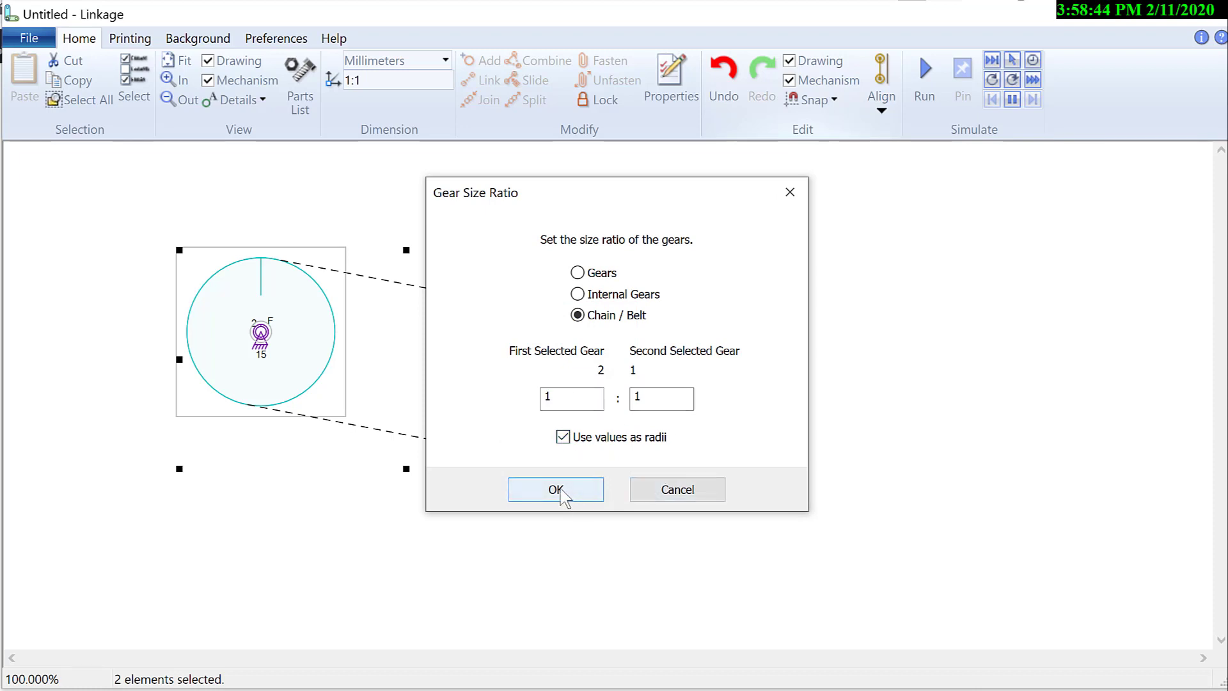
pyautogui.click(556, 489)
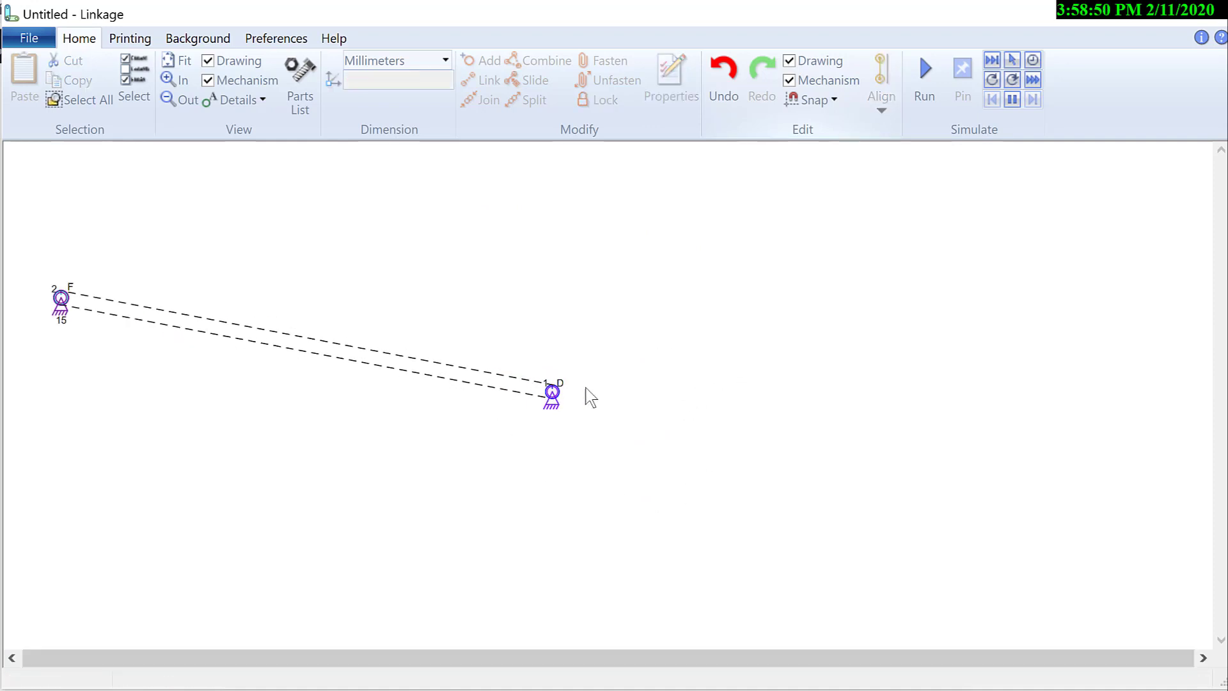
# - Run the simulation briefly to test the chain drive, then stop it
pyautogui.click(924, 74)
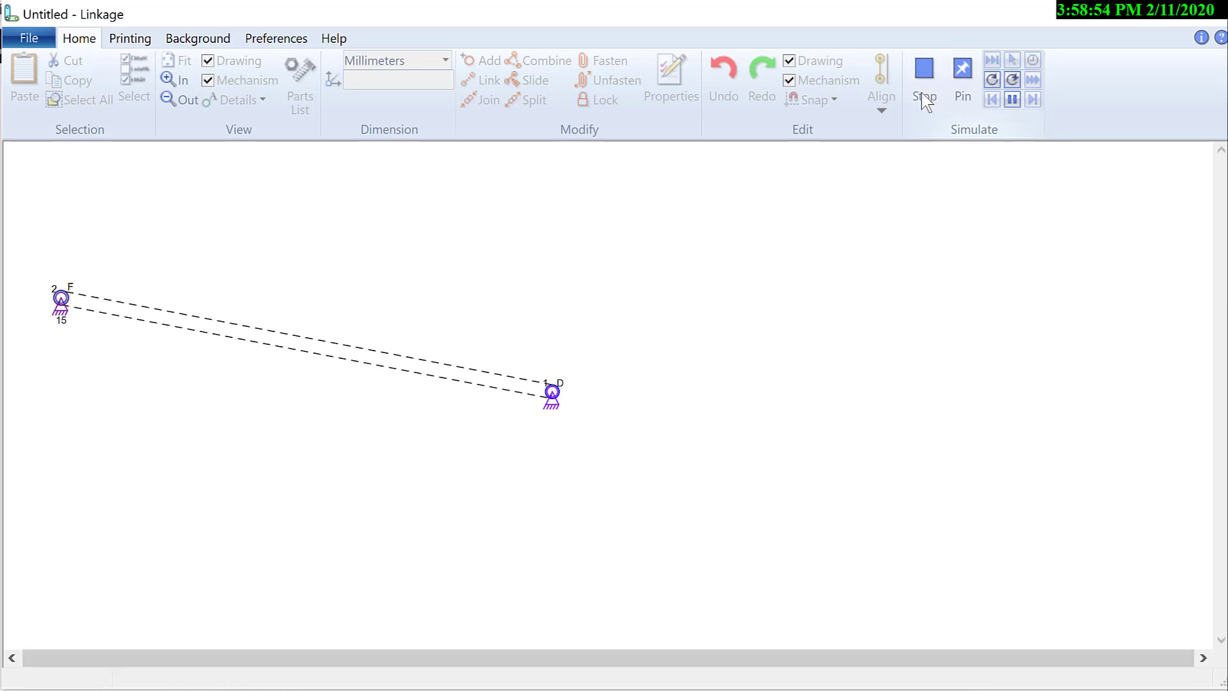
pyautogui.click(923, 78)
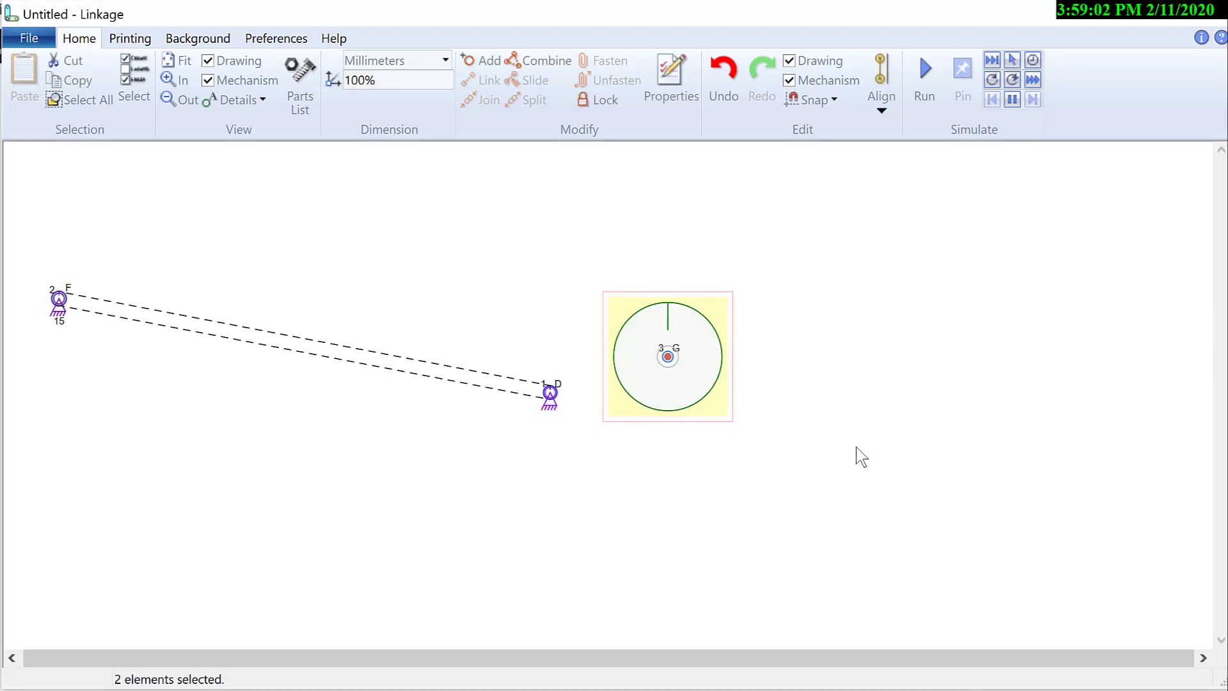
# - Select connector D with gear G's centre and link them together
pyautogui.click(667, 357)
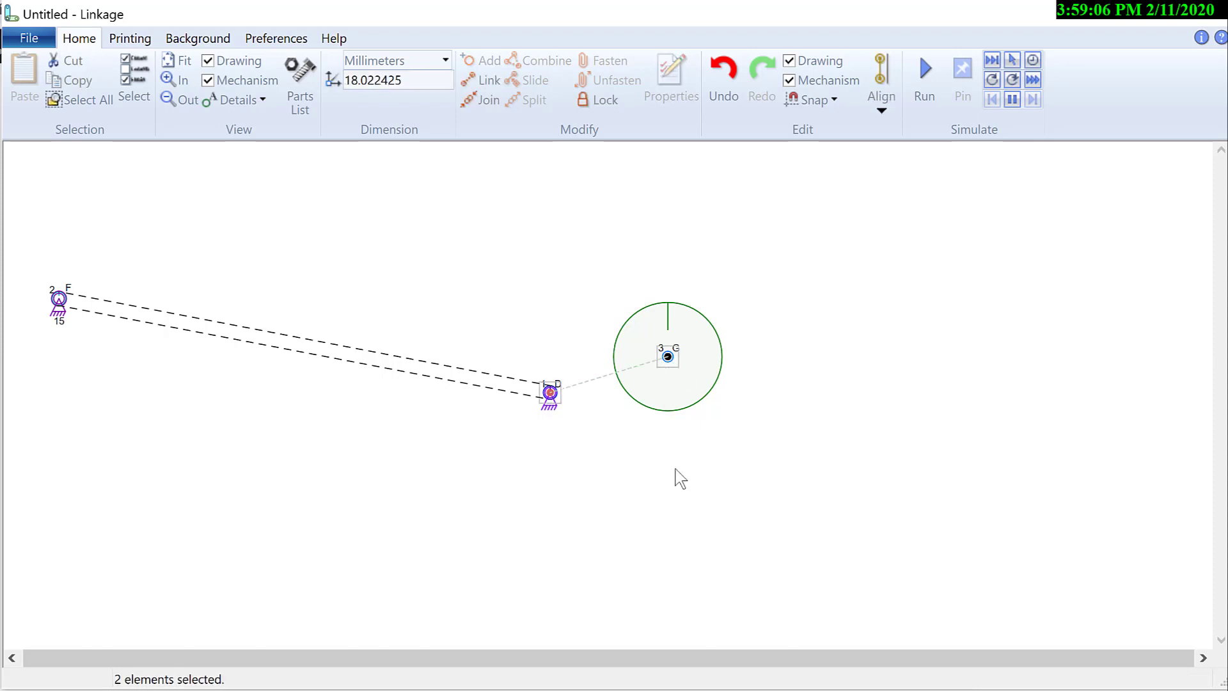
pyautogui.click(488, 79)
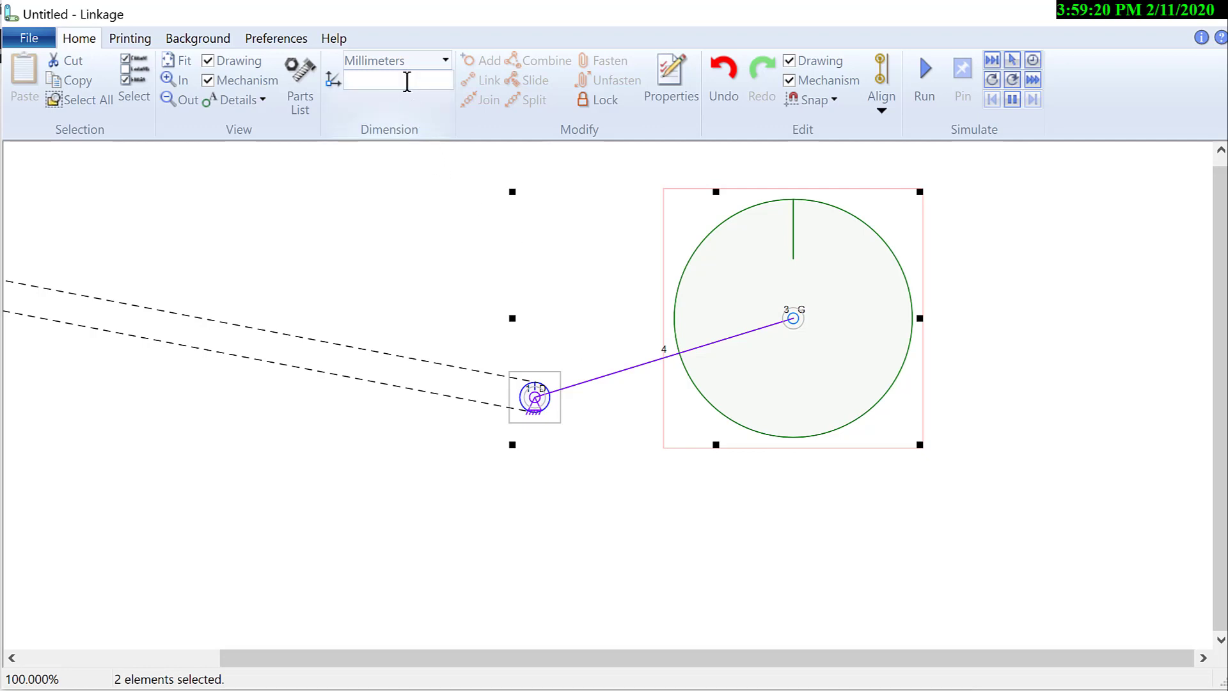
# - Set the D–G gear pair to a 1:1 ratio so D's wheel grows to meet G
pyautogui.write('1:1')
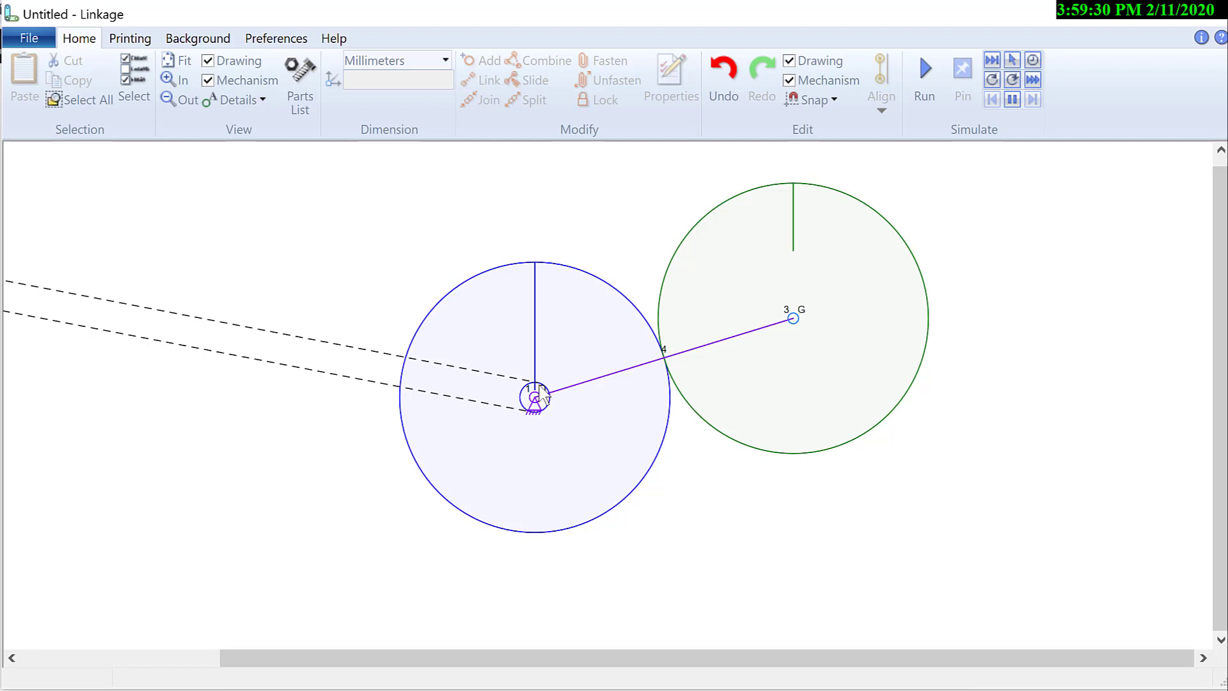
pyautogui.moveTo(676, 361)
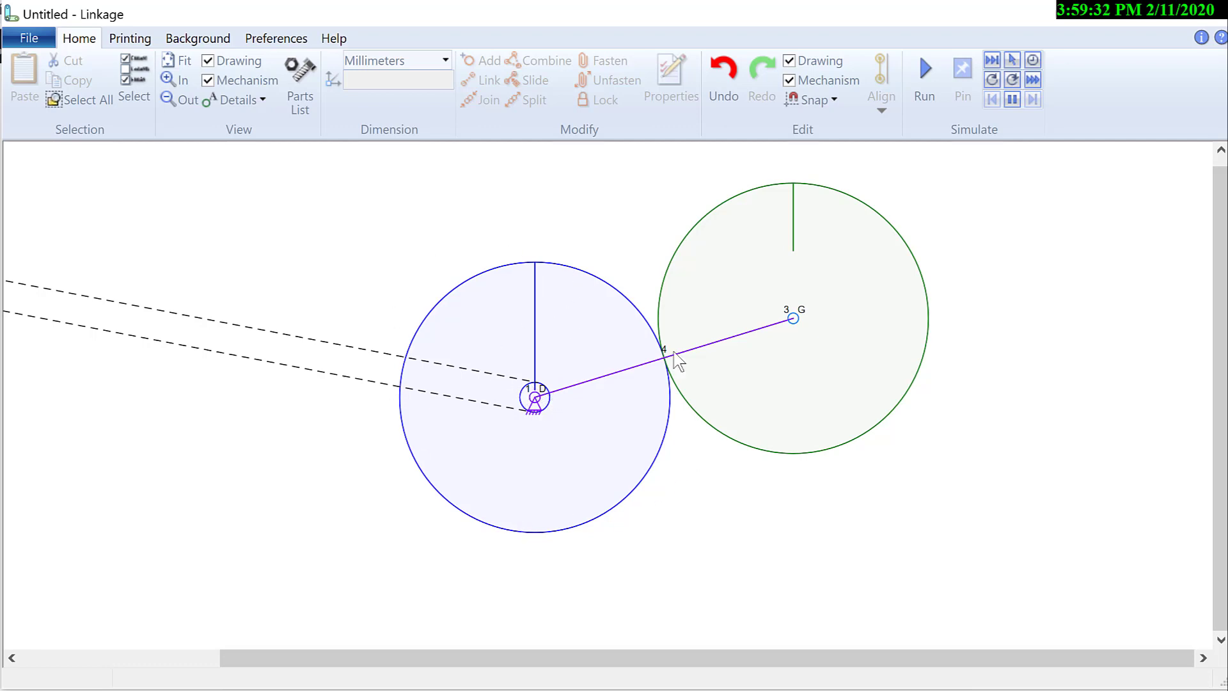
pyautogui.moveTo(612, 262)
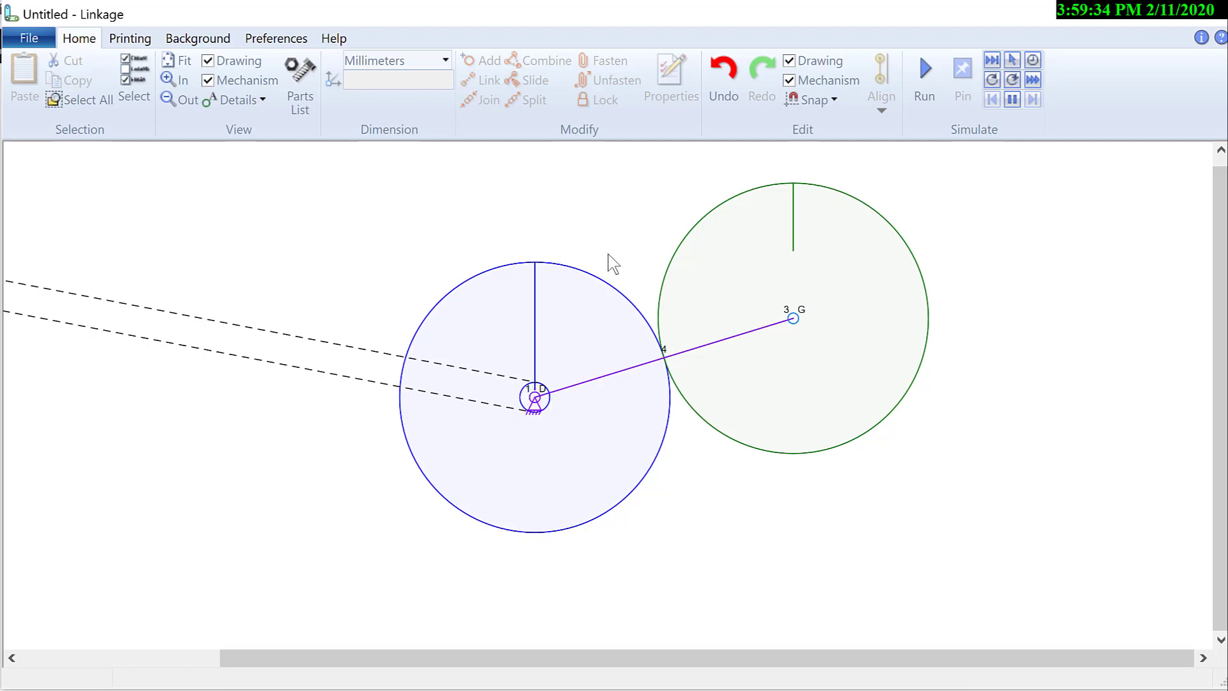
pyautogui.moveTo(776, 300)
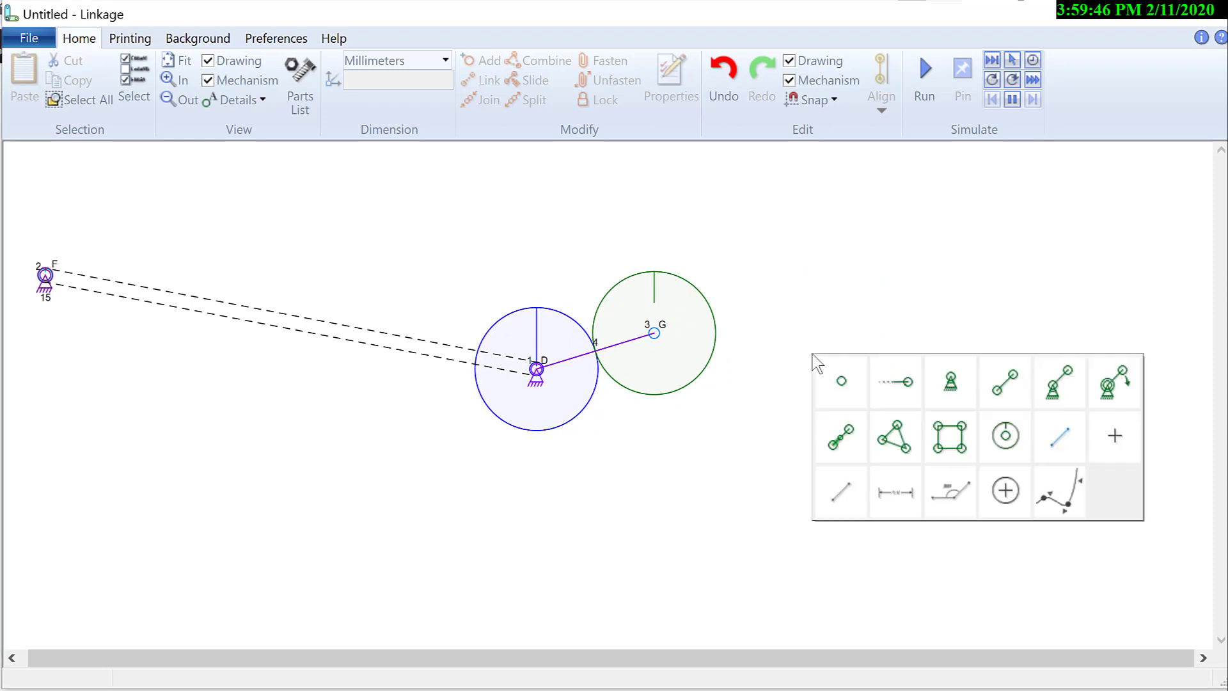
# - Insert gear H, move its centre onto connector D, and select it with gear G
pyautogui.click(842, 381)
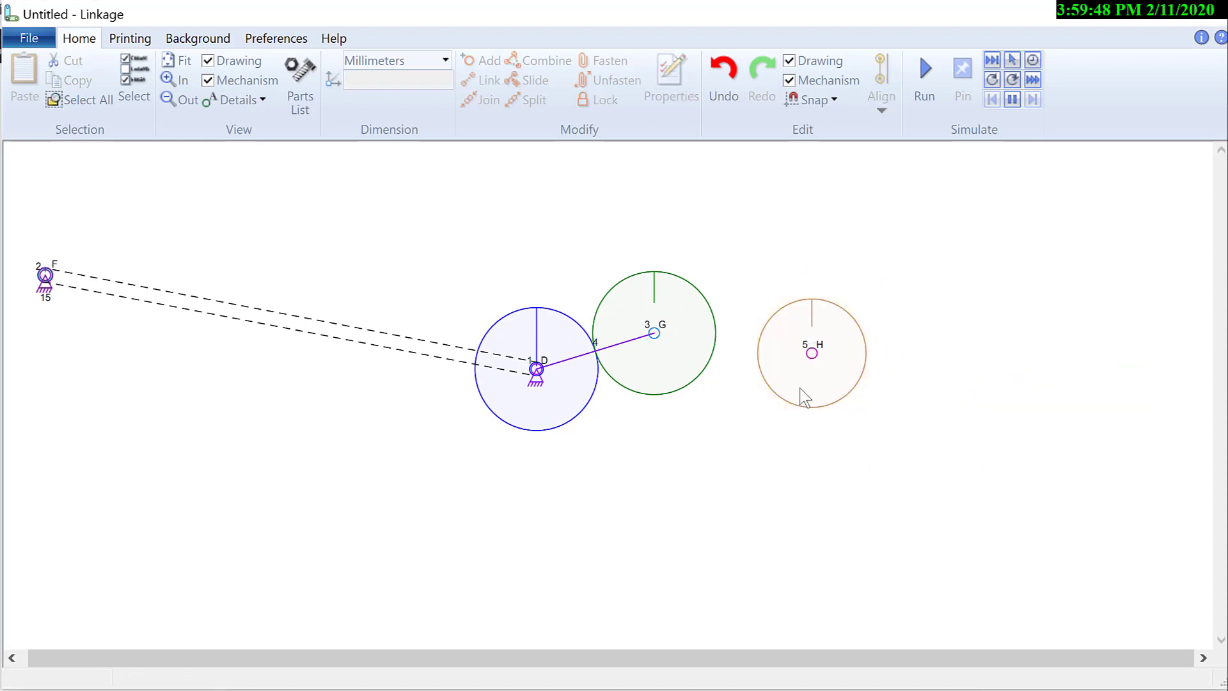
pyautogui.moveTo(811, 353)
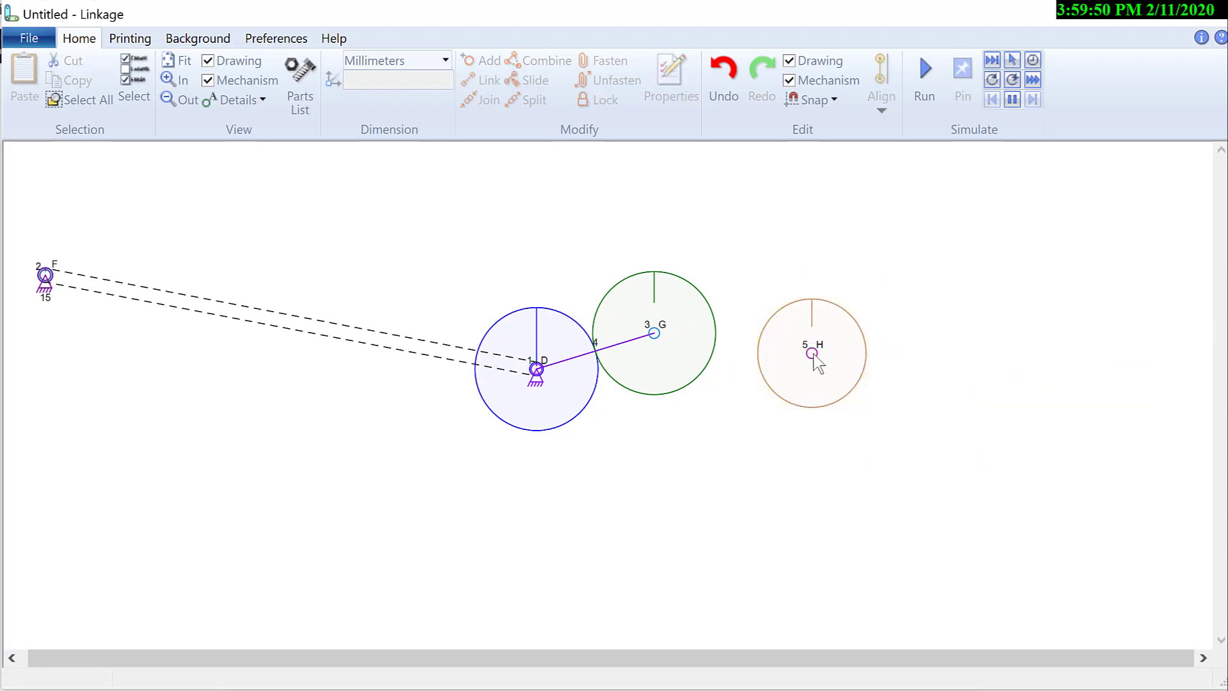
pyautogui.click(811, 353)
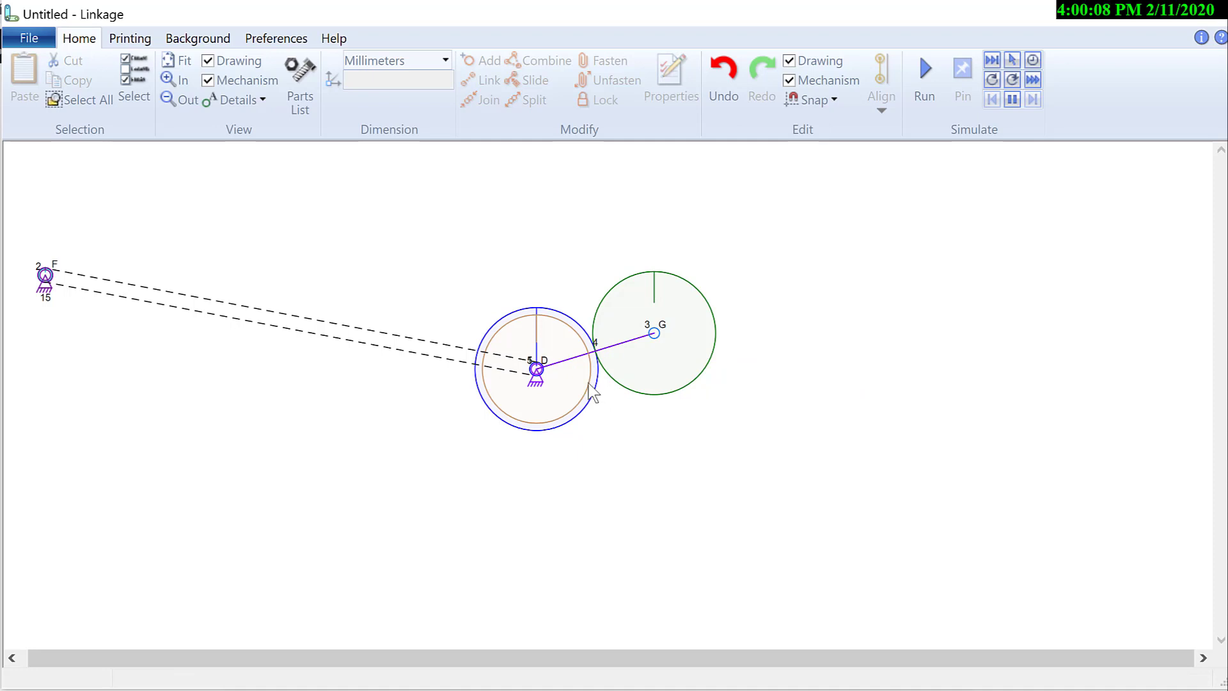
pyautogui.click(536, 369)
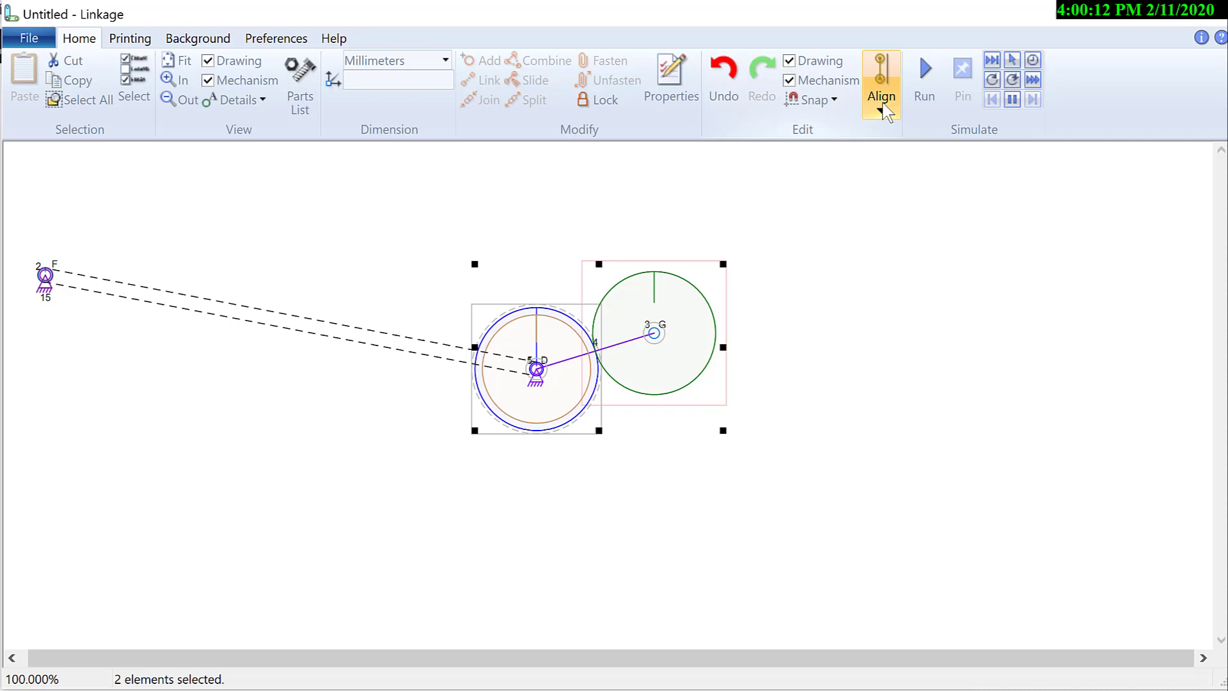
# - Set gears H and G as internal gears at a 1:5 ratio, G becoming the large ring
pyautogui.click(882, 78)
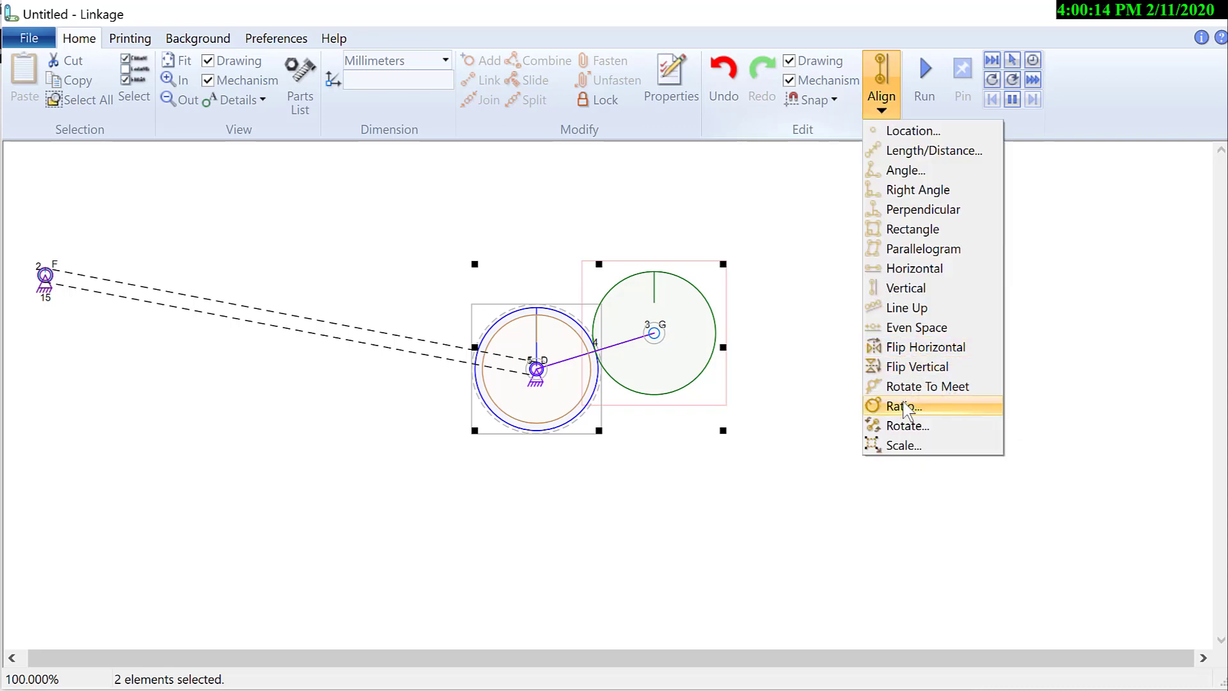
pyautogui.click(906, 406)
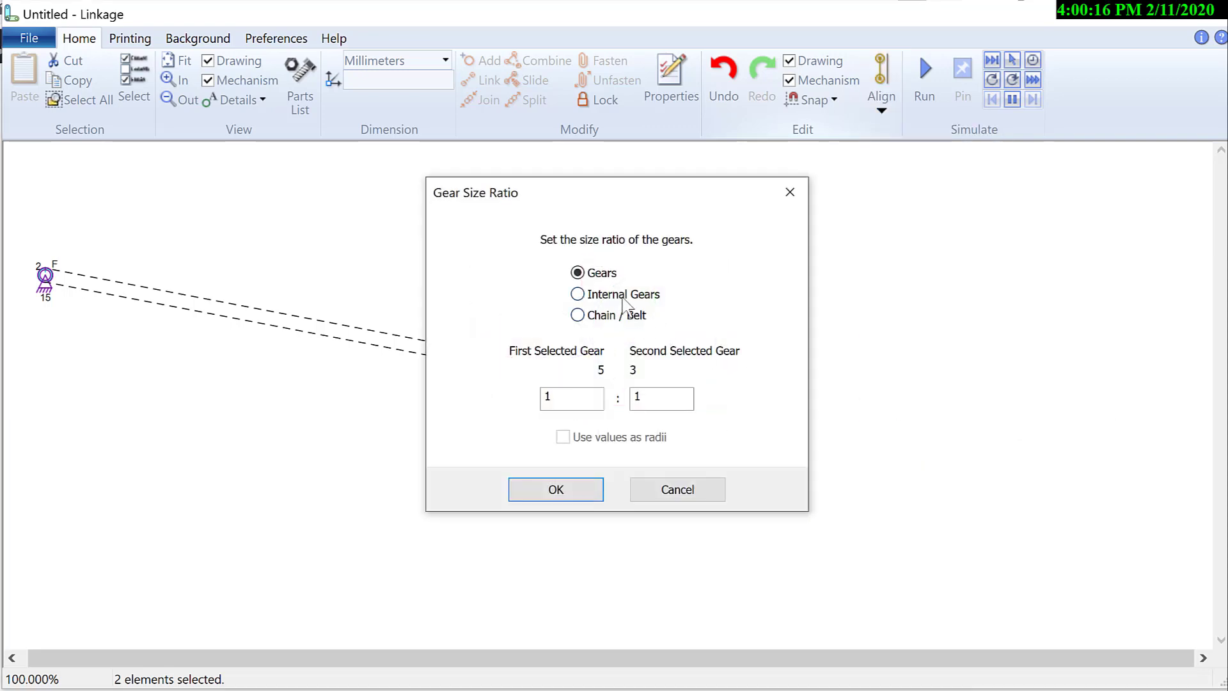
pyautogui.click(577, 295)
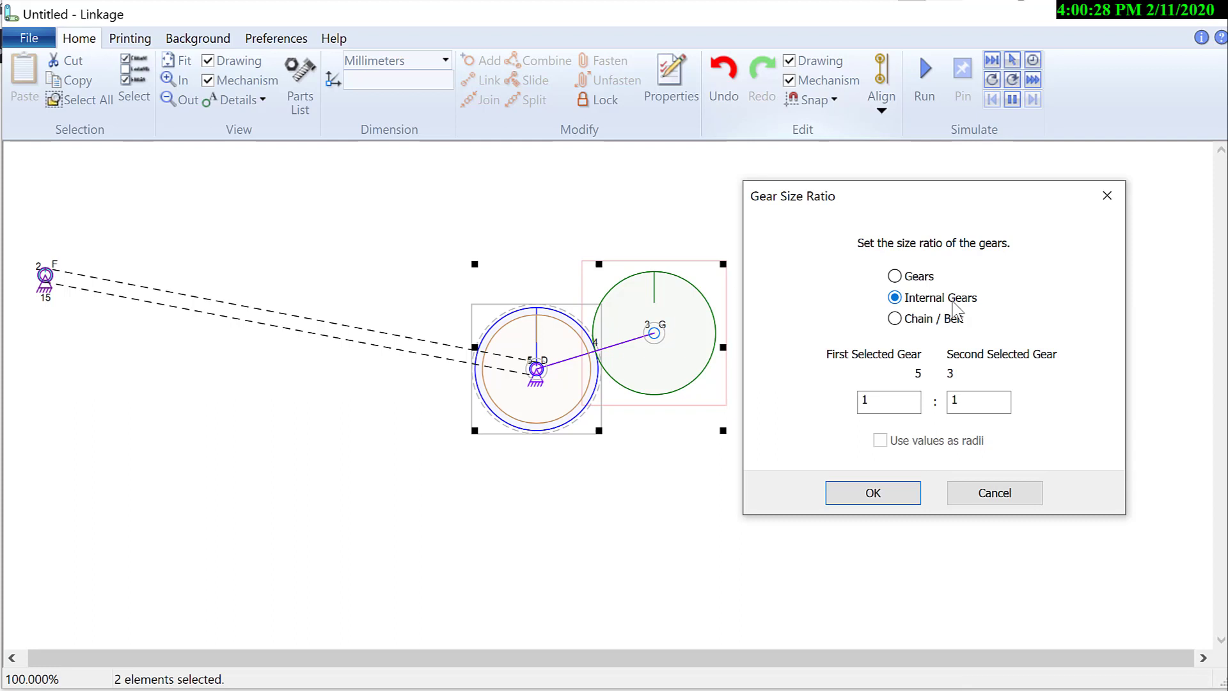
pyautogui.moveTo(886, 375)
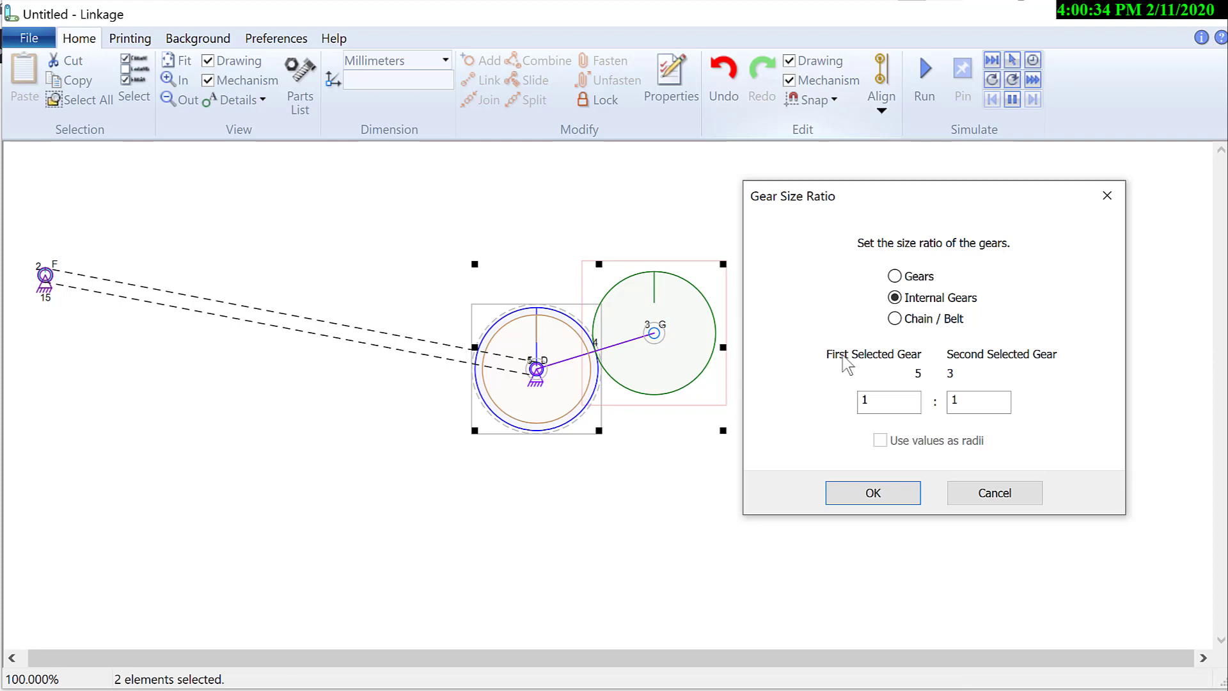
pyautogui.click(979, 402)
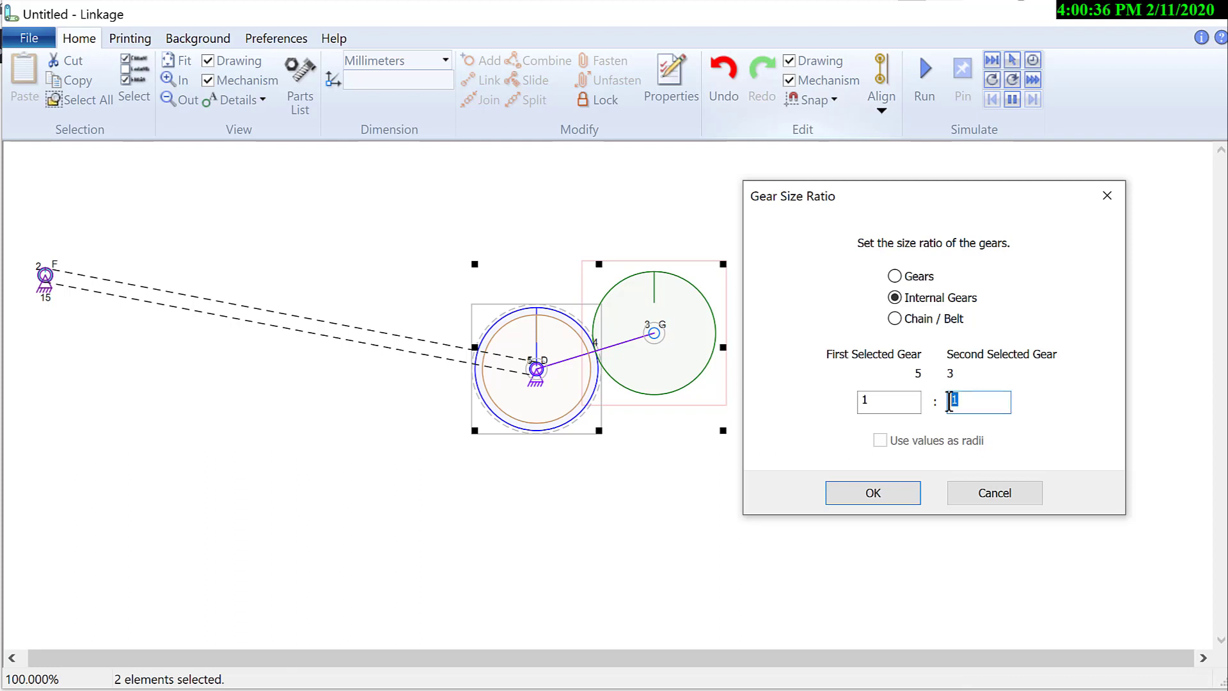
pyautogui.write('5')
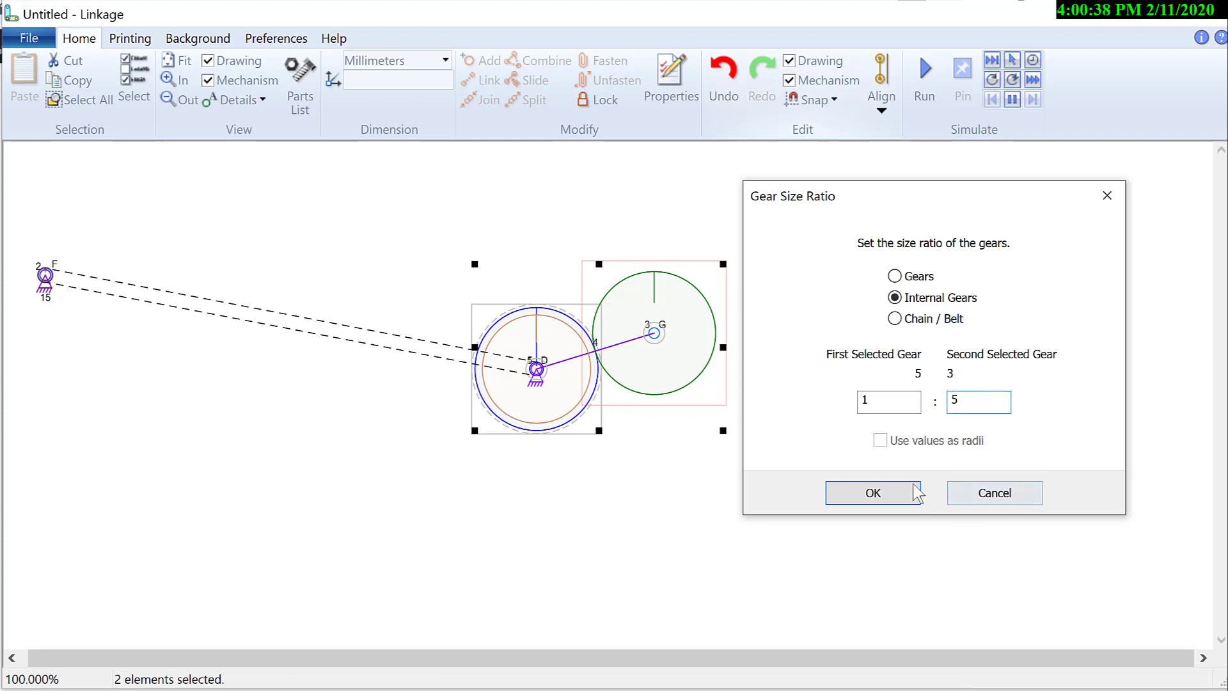
pyautogui.click(873, 492)
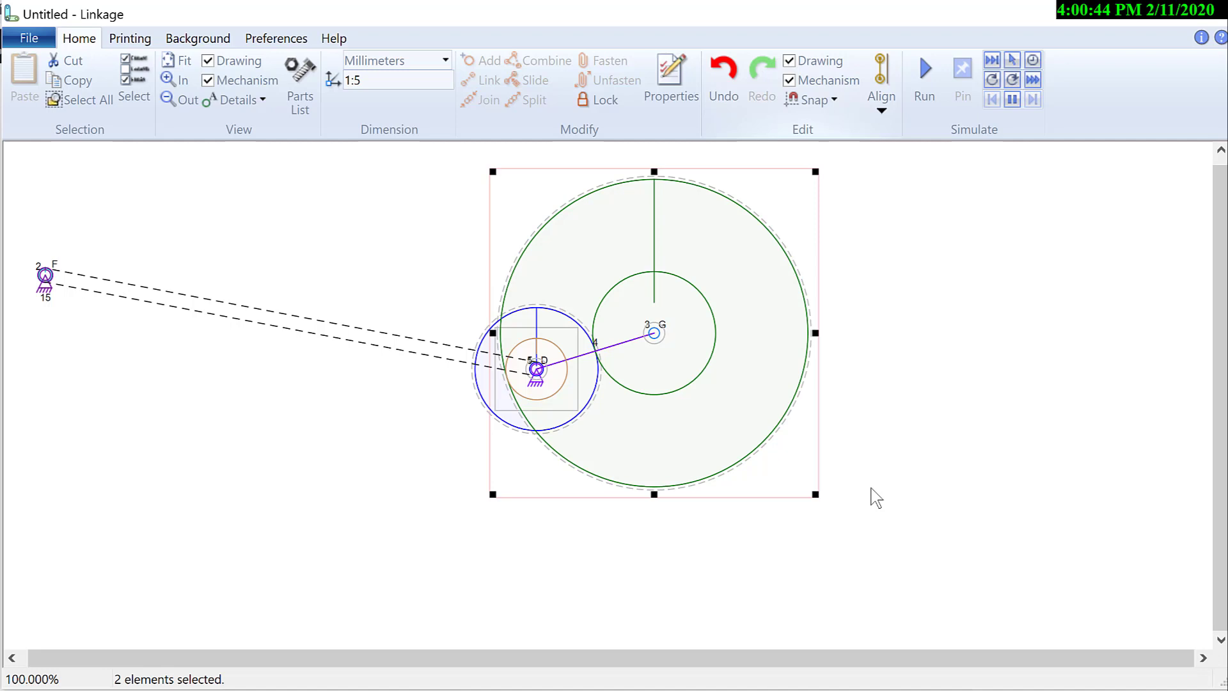
# - Reapply the pairing as internal gears at 5:1 so H forms the large ring
pyautogui.click(881, 78)
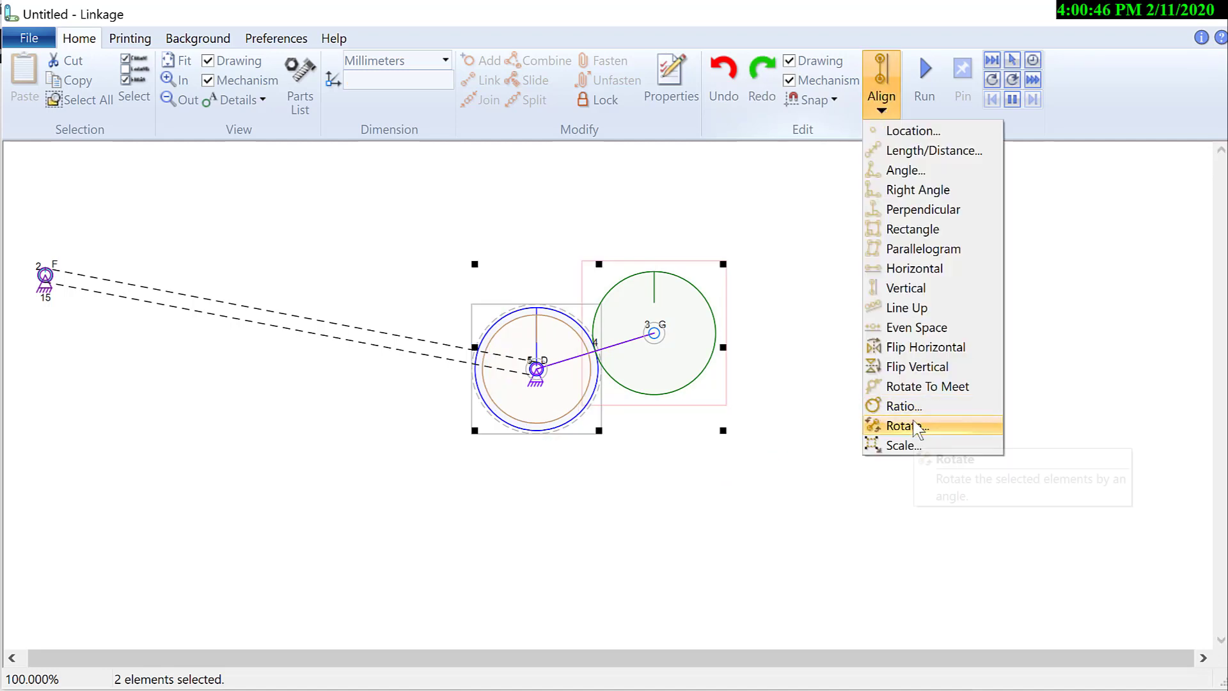
pyautogui.click(901, 405)
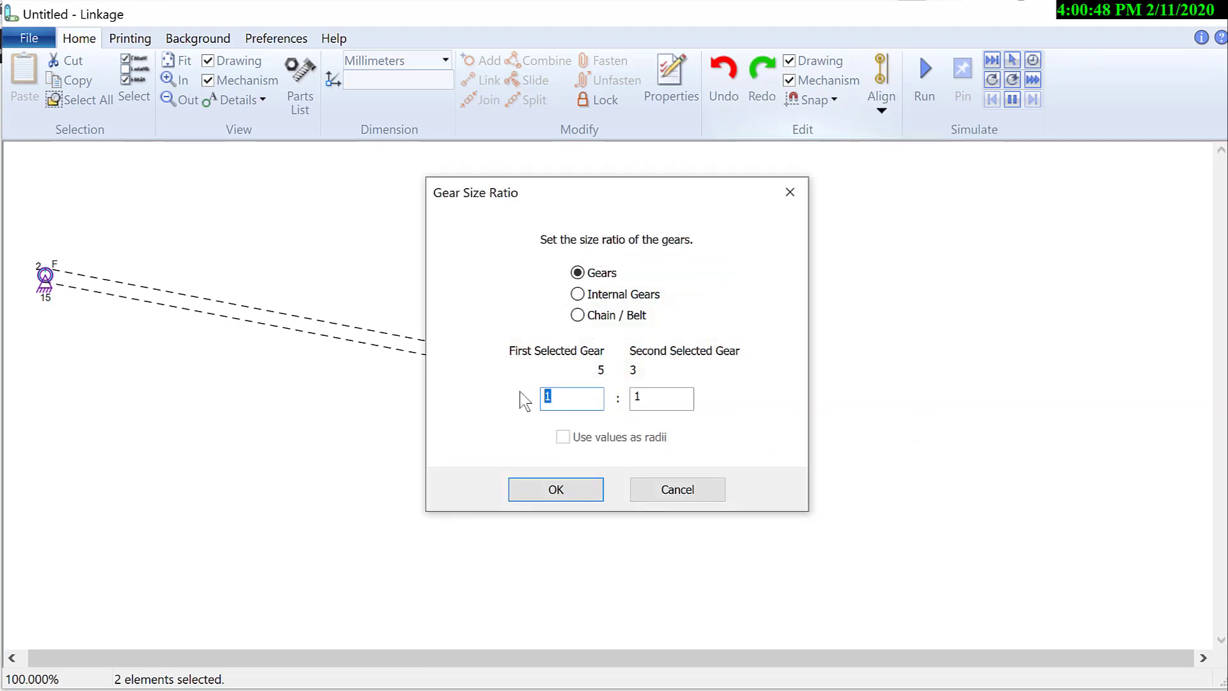
pyautogui.click(577, 294)
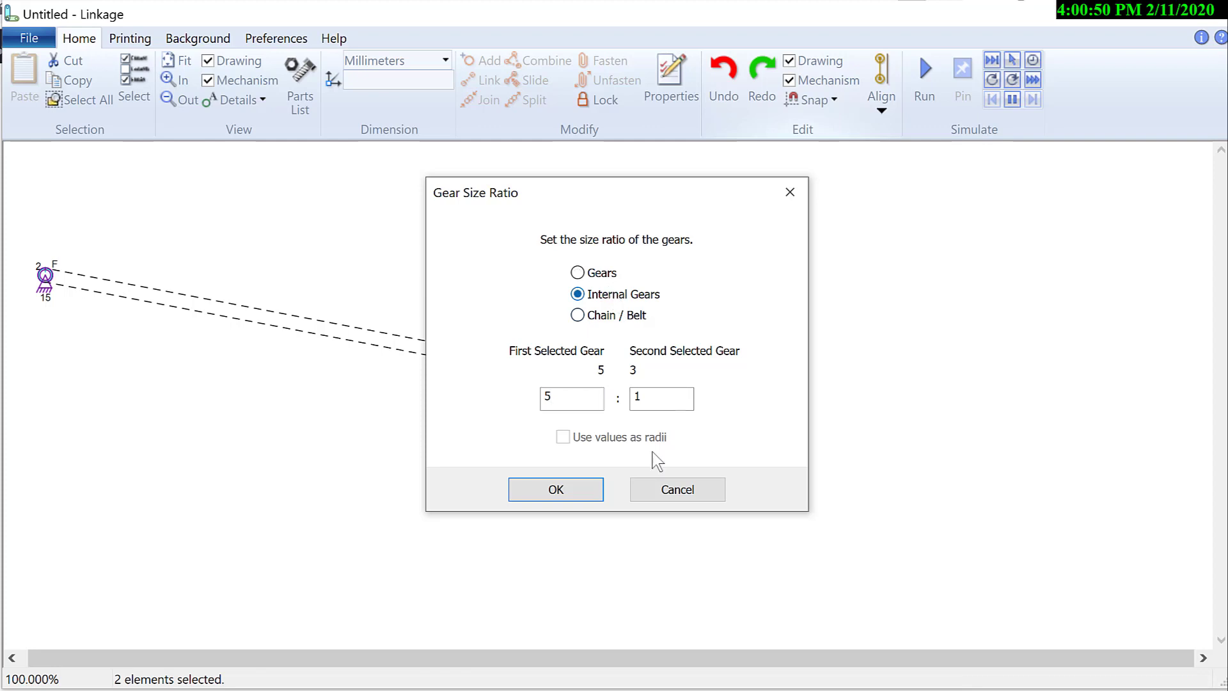
pyautogui.click(555, 489)
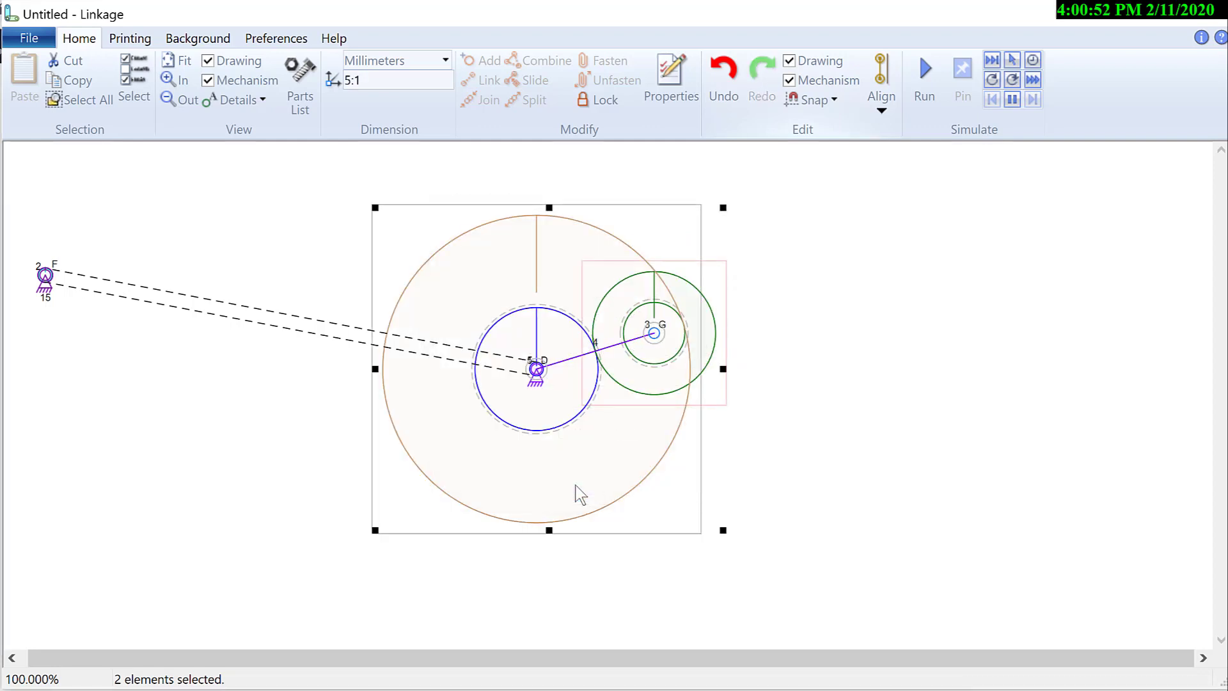
pyautogui.moveTo(688, 343)
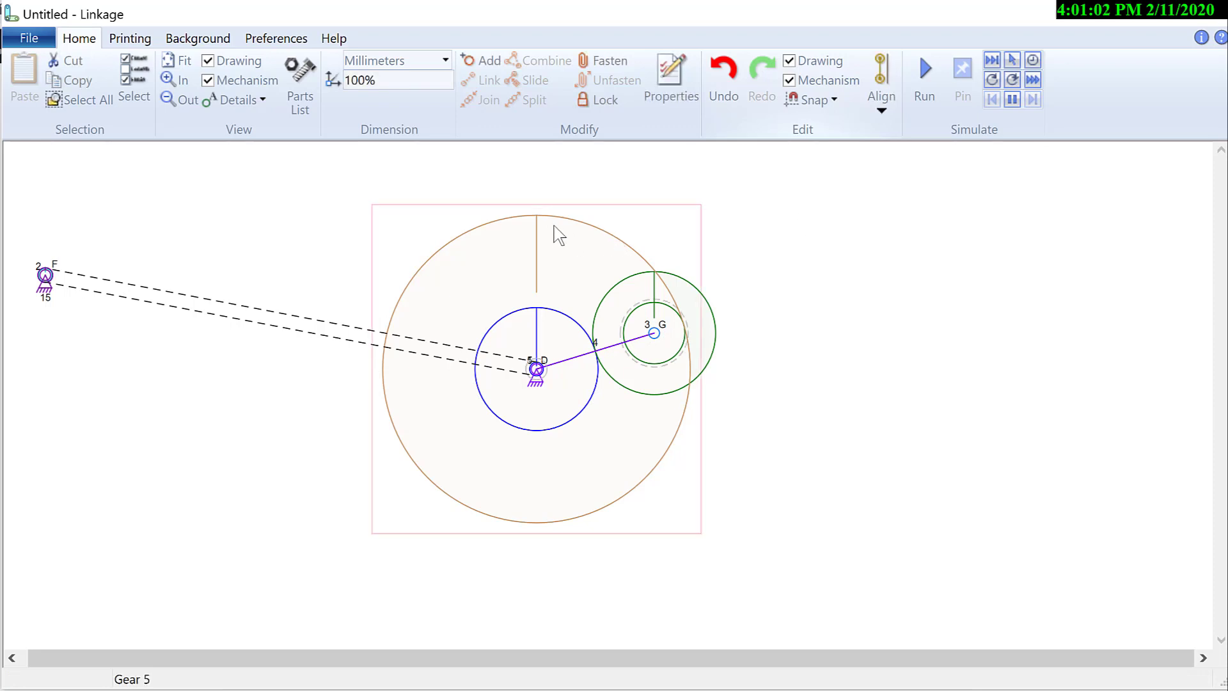
# - Drag a new anchored connector A out from the ring gear, then run and stop the simulation
pyautogui.click(557, 369)
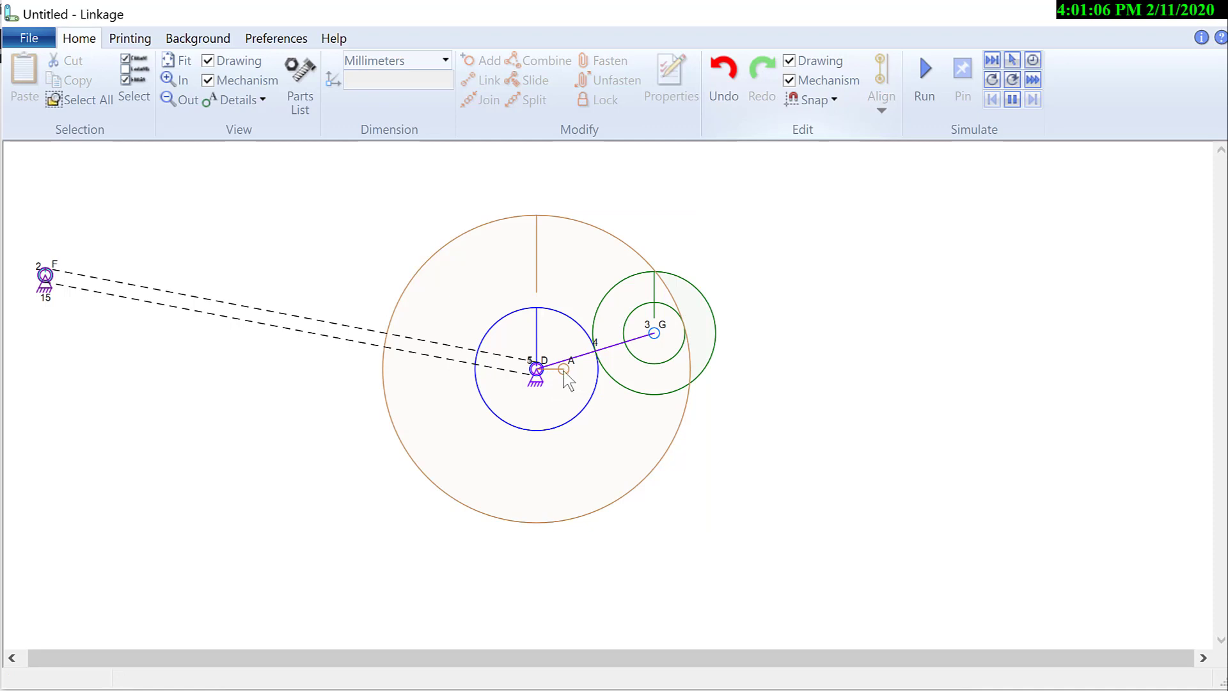
pyautogui.moveTo(562, 370); pyautogui.dragTo(661, 484)
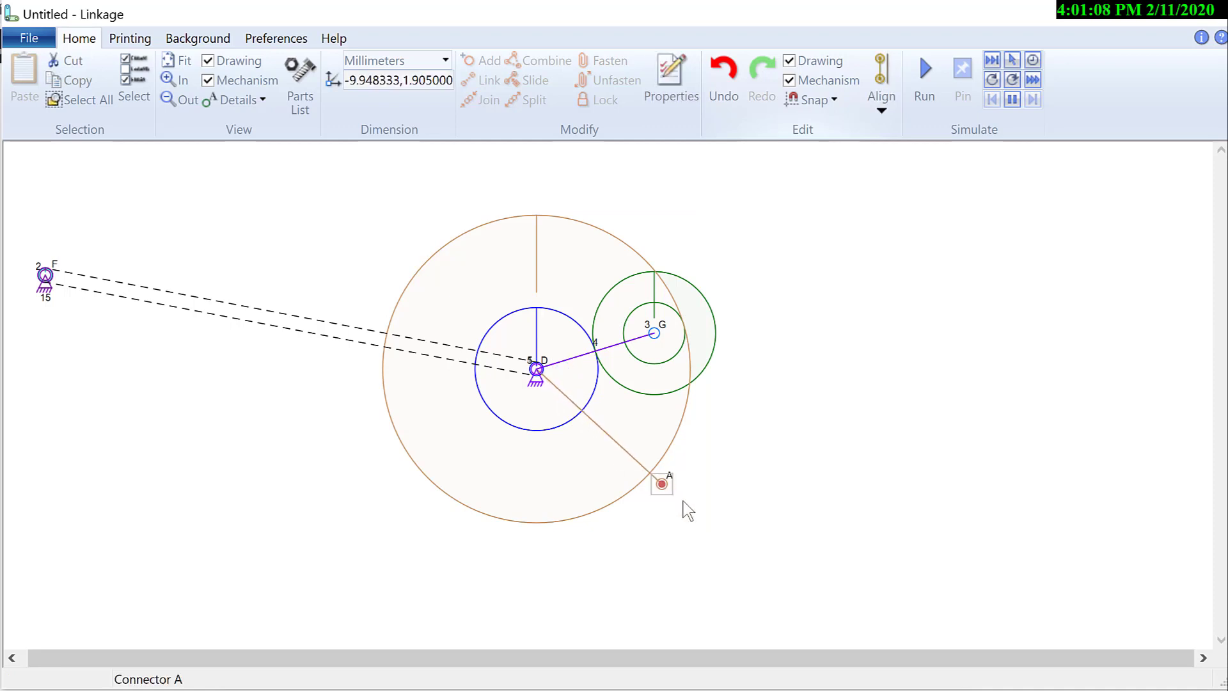
pyautogui.moveTo(662, 484); pyautogui.dragTo(697, 510)
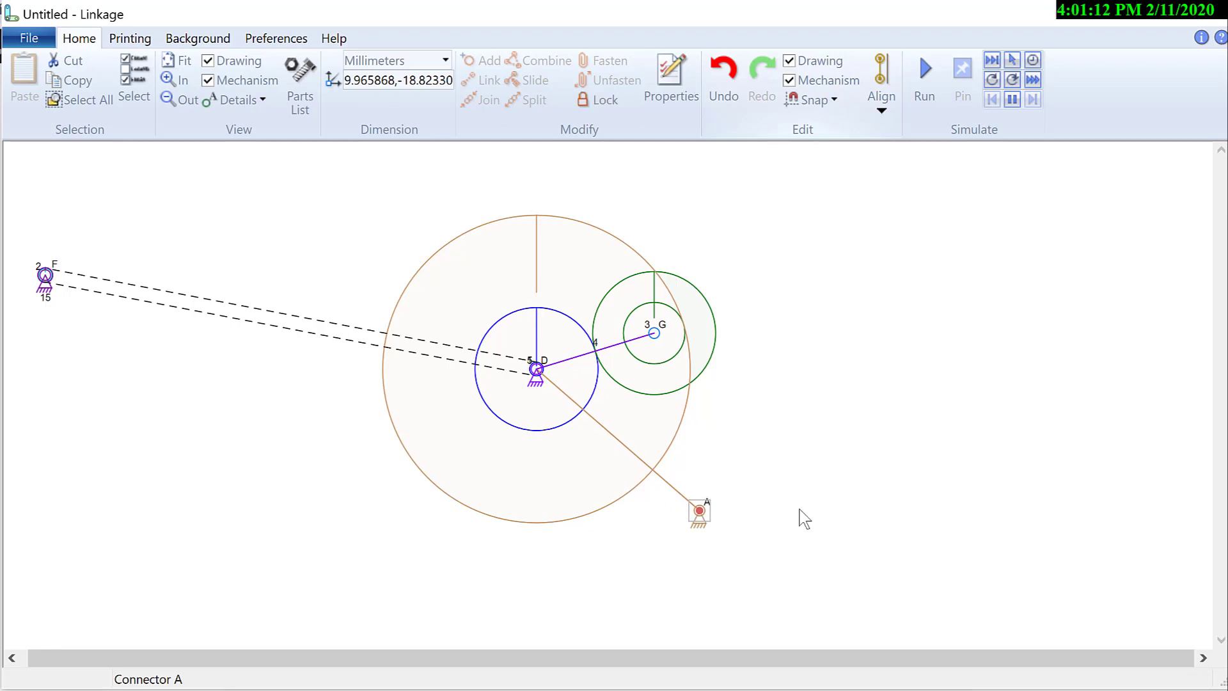
pyautogui.click(922, 78)
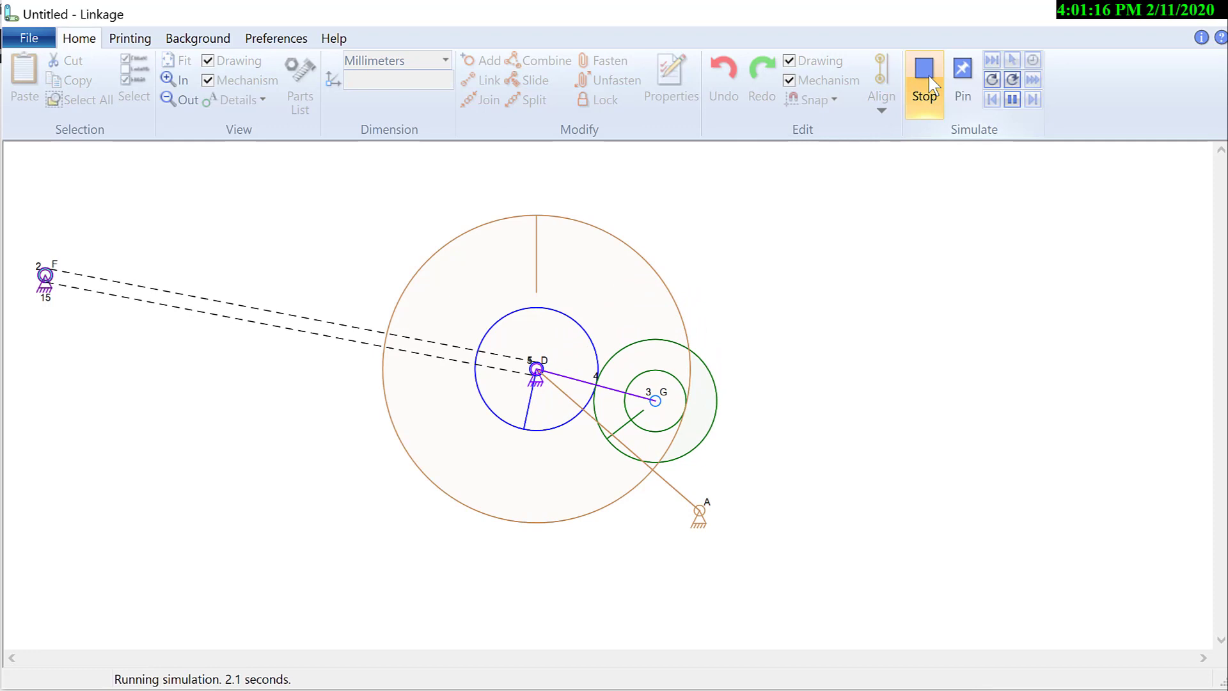
pyautogui.click(924, 78)
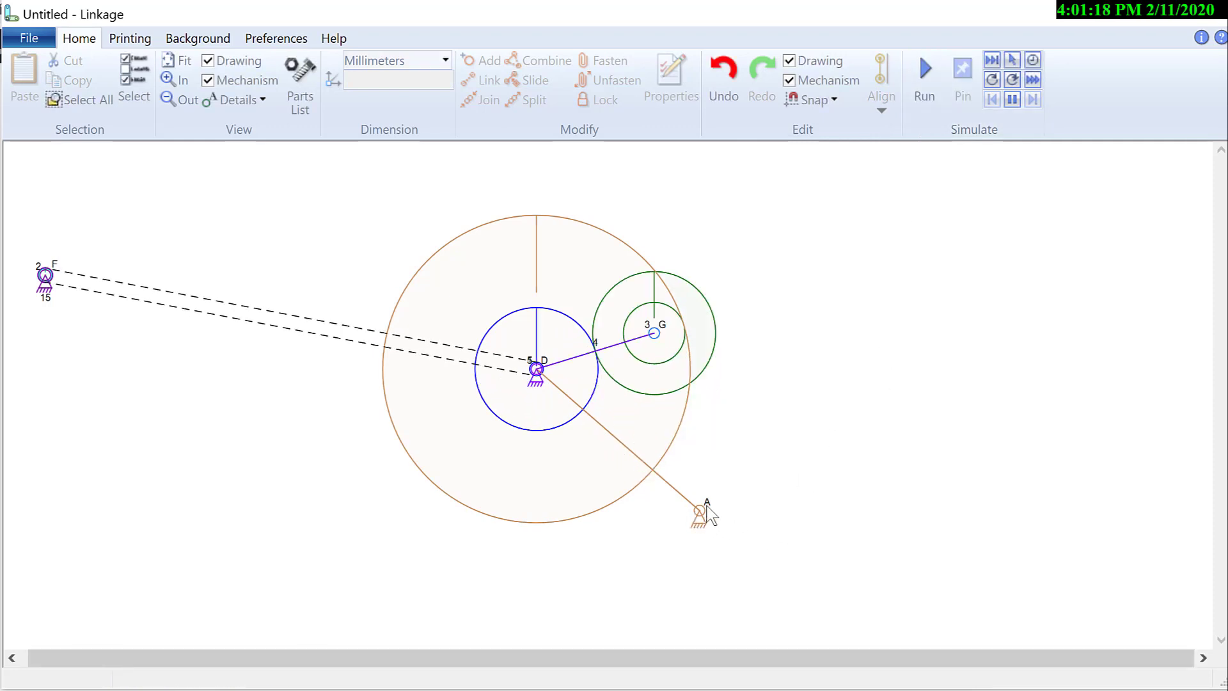
pyautogui.moveTo(766, 460)
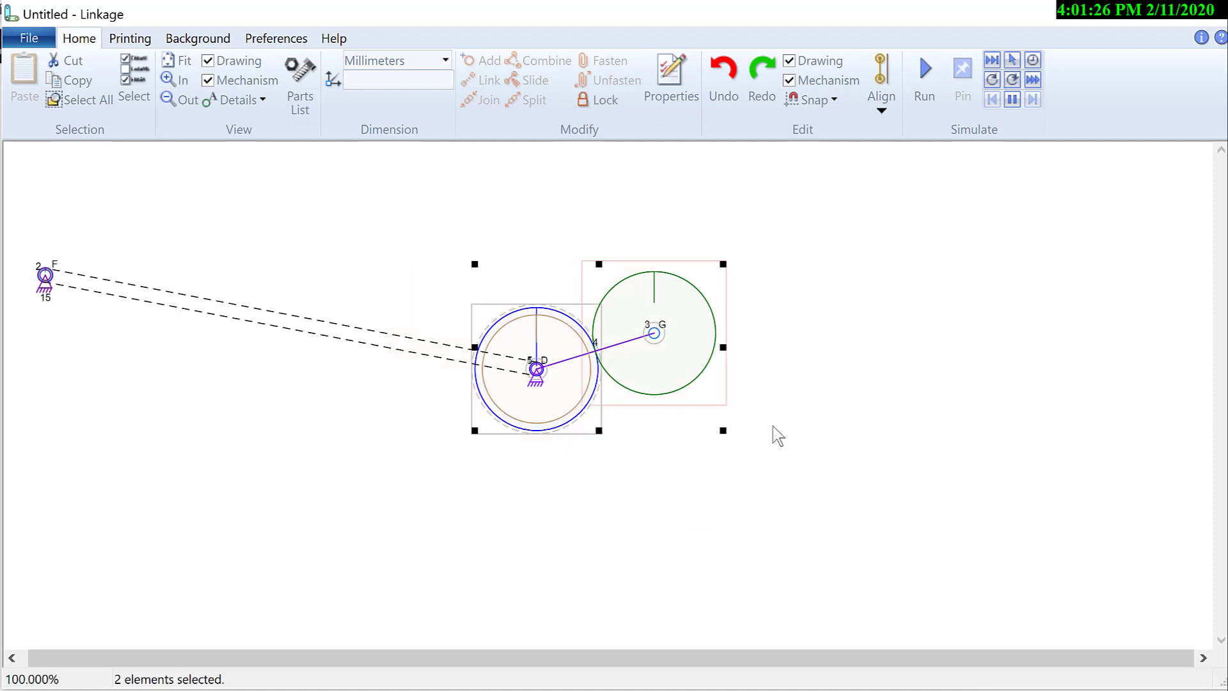
# - Reapply the 5:1 internal gear ratio and select ring gear 5
pyautogui.click(880, 78)
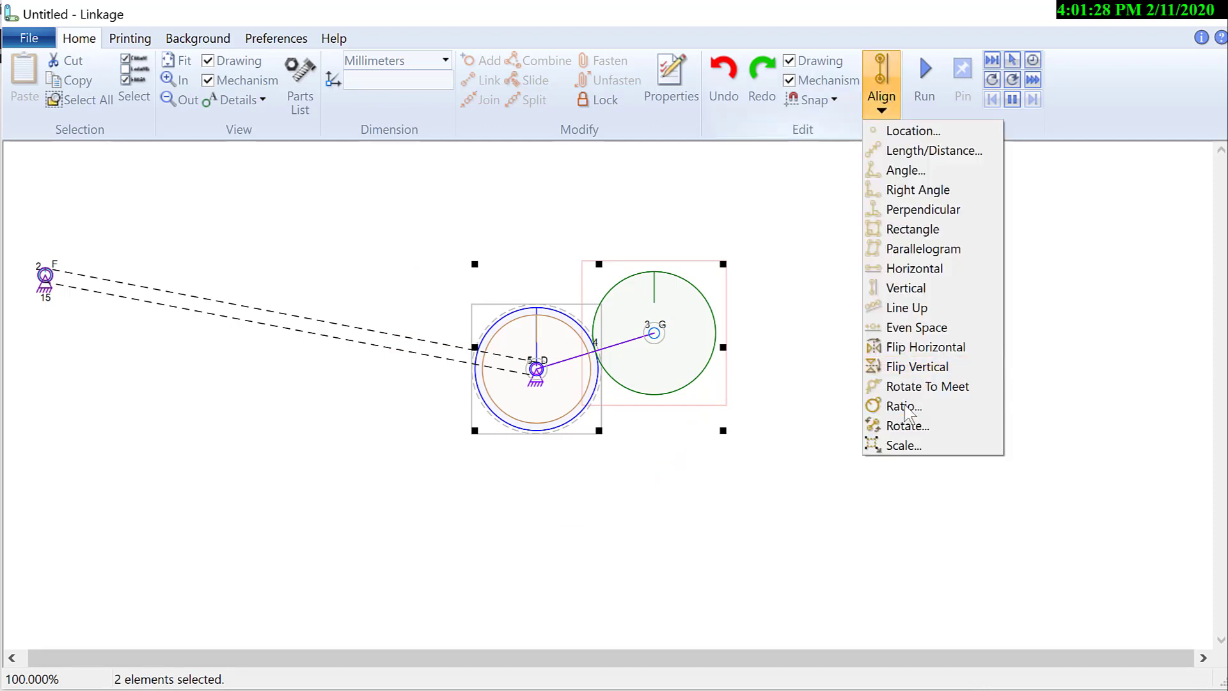
pyautogui.click(902, 405)
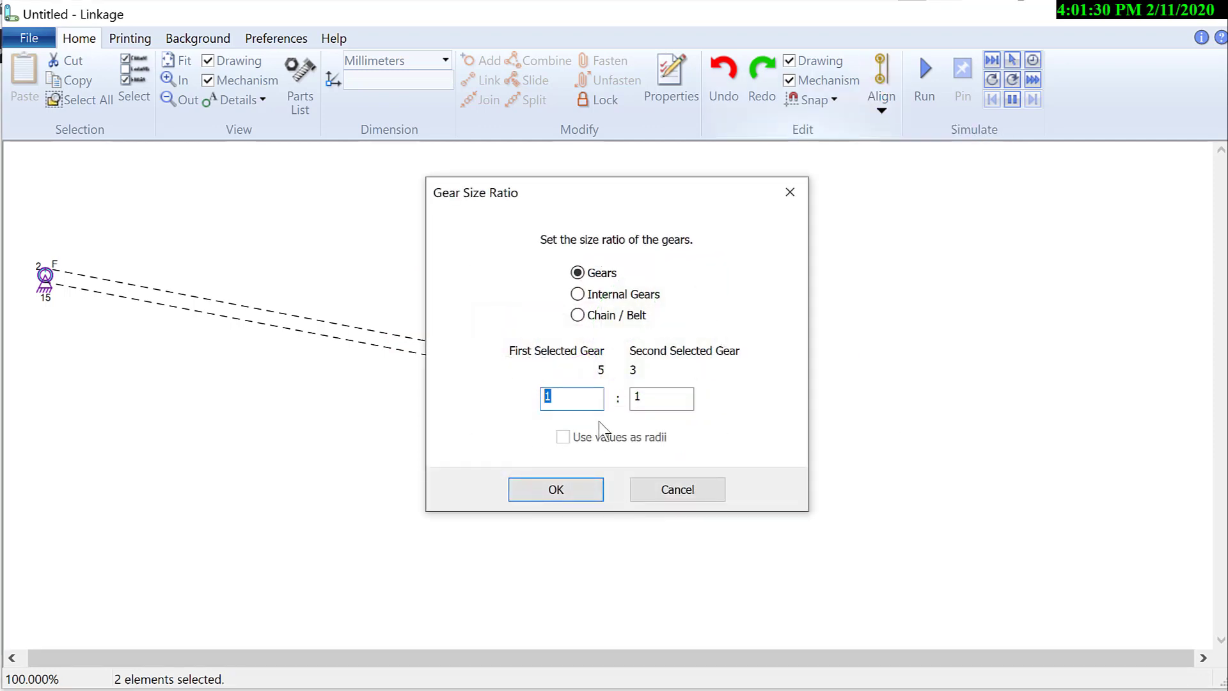
pyautogui.click(577, 295)
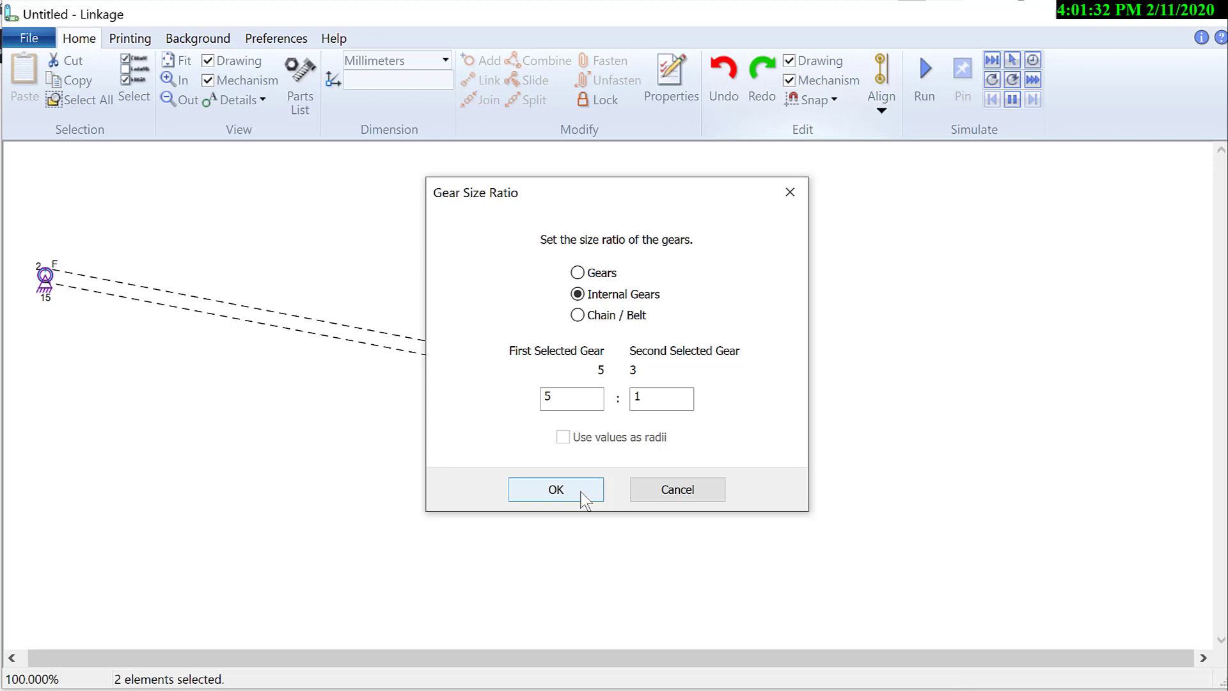
pyautogui.click(556, 490)
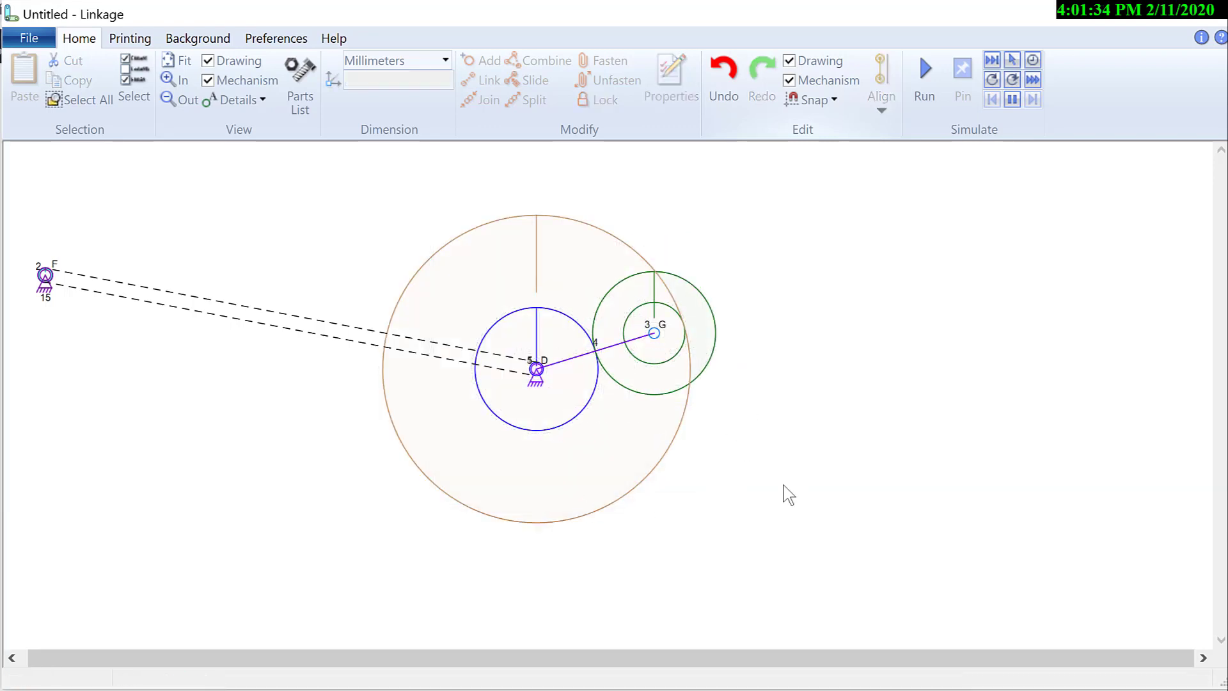
pyautogui.click(654, 331)
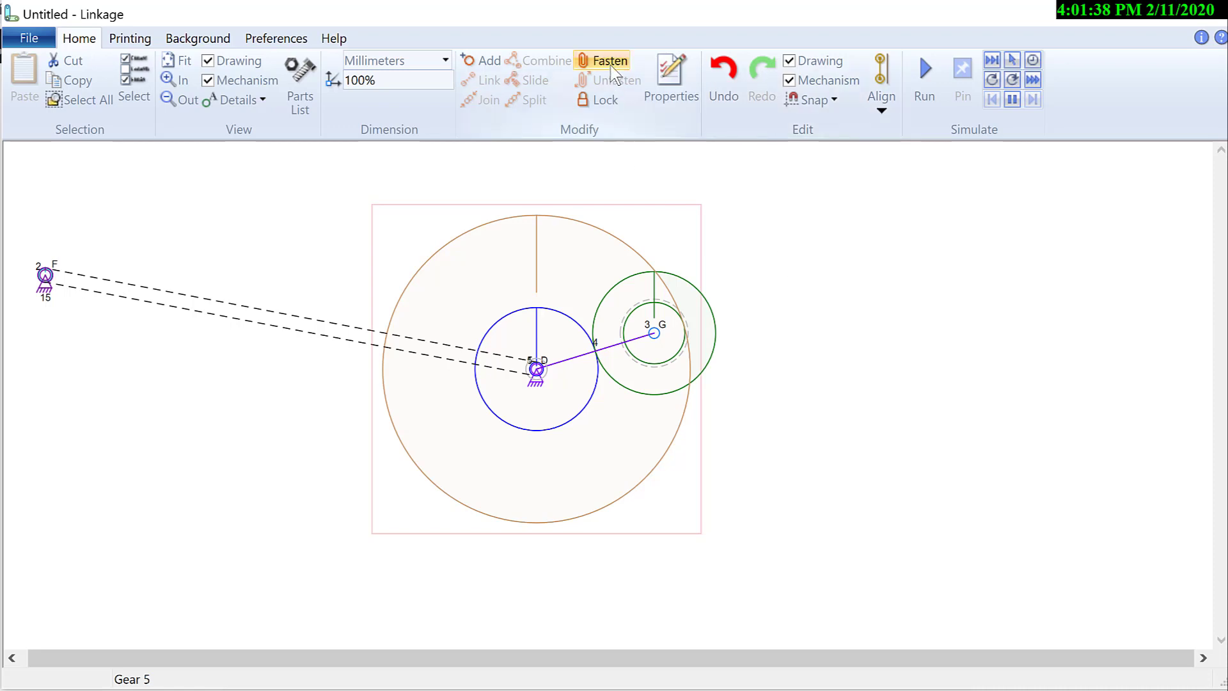
# - Fasten ring gear 5 in place and simulate gear 3 orbiting inside it, then stop
pyautogui.click(609, 60)
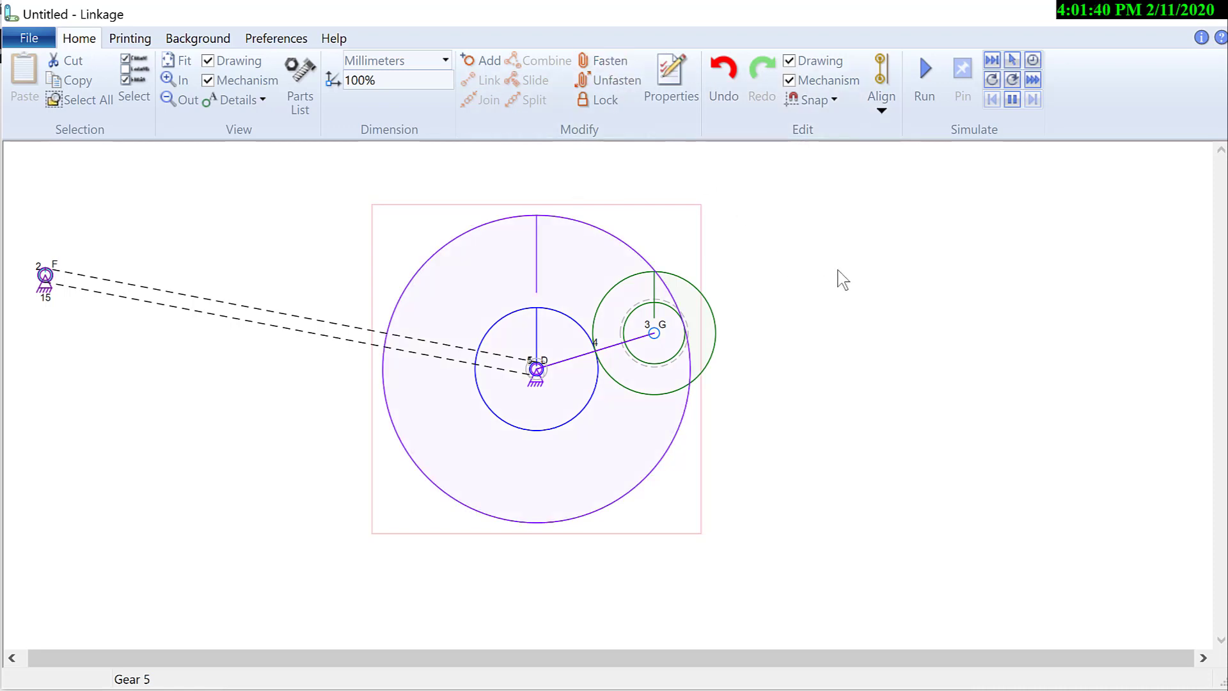
pyautogui.moveTo(924, 74)
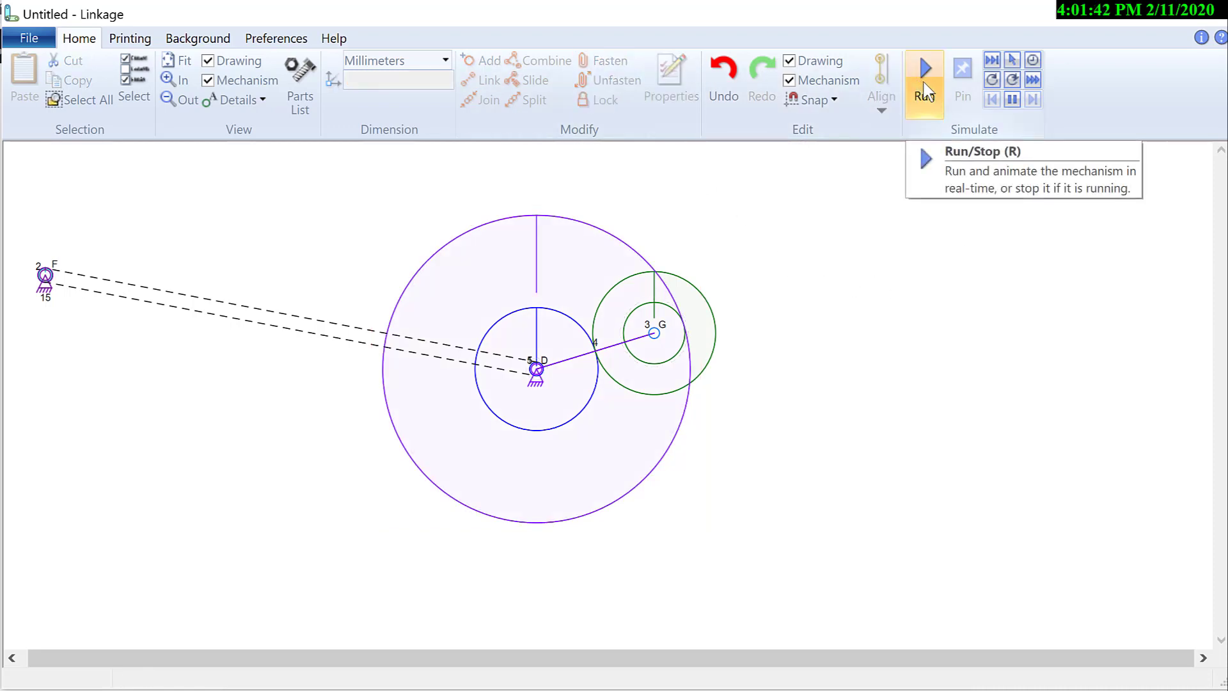
pyautogui.click(924, 69)
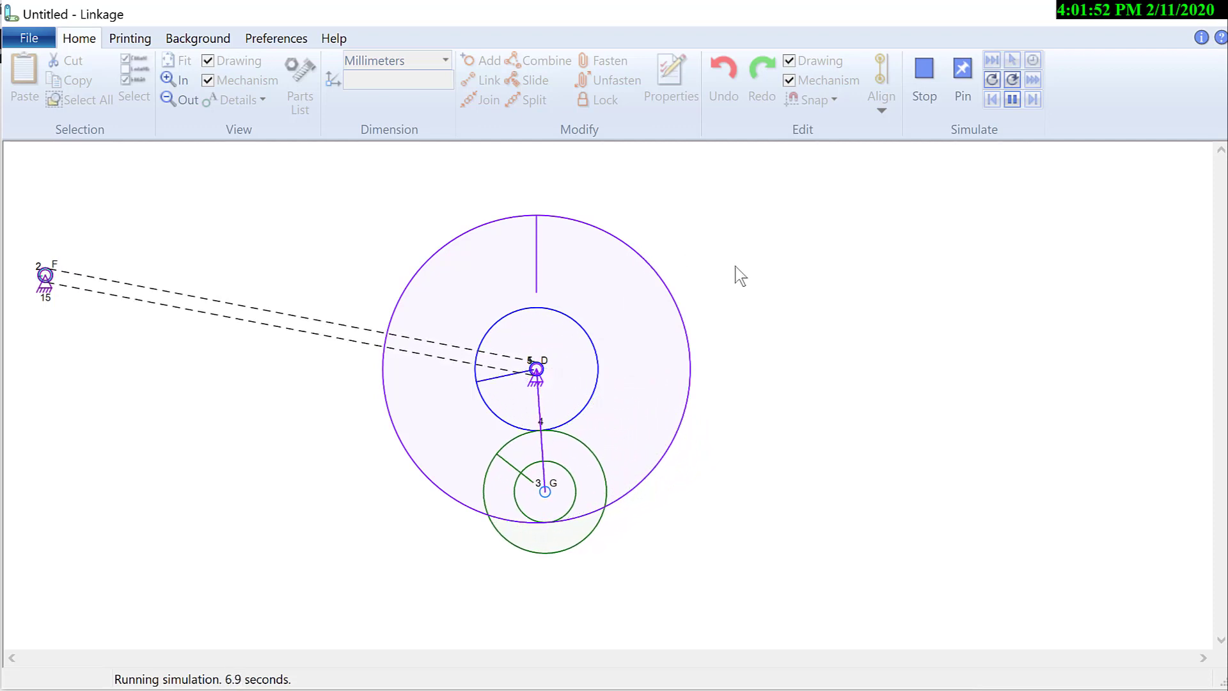
pyautogui.click(923, 77)
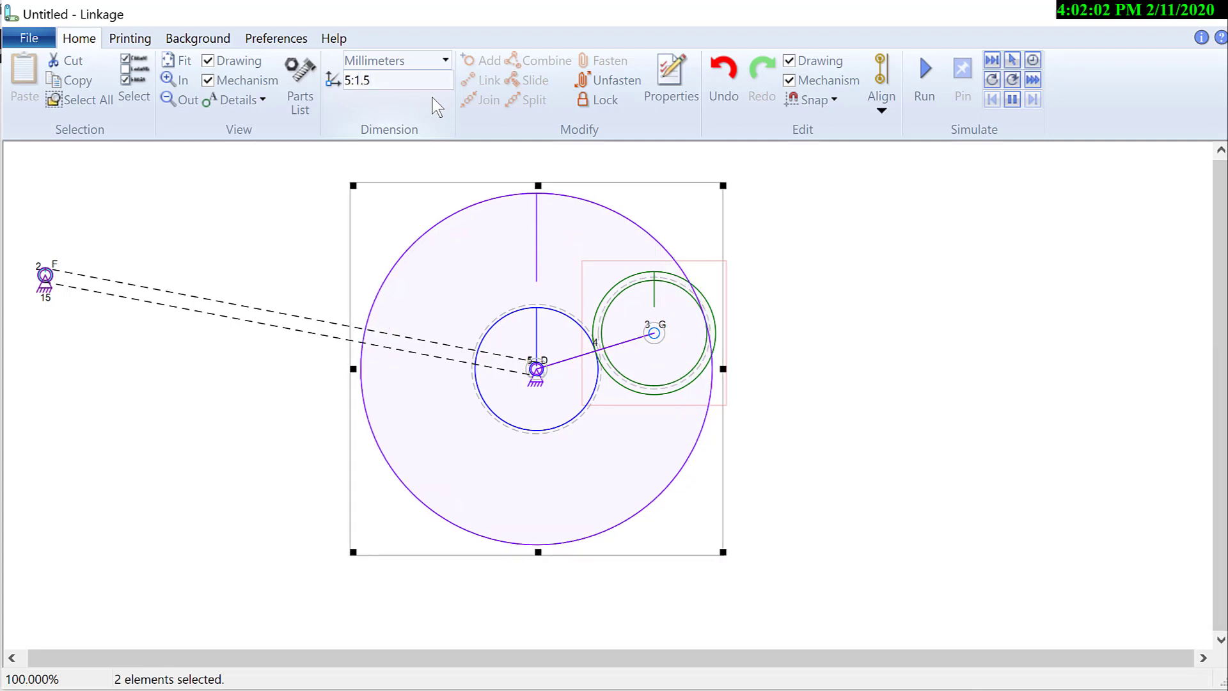
# - Set the gear 3 ratio to 5:1.7 so it reaches the ring's rim and simulate
pyautogui.click(398, 79)
pyautogui.write('7')
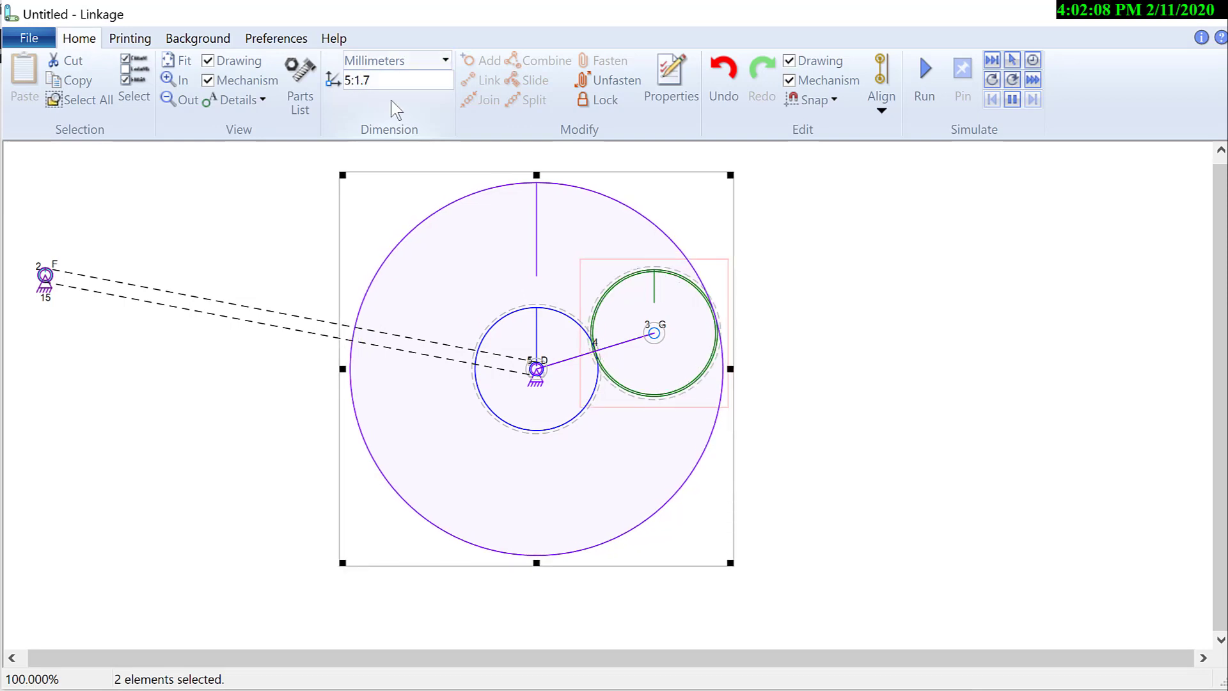
pyautogui.click(364, 79)
pyautogui.write('8')
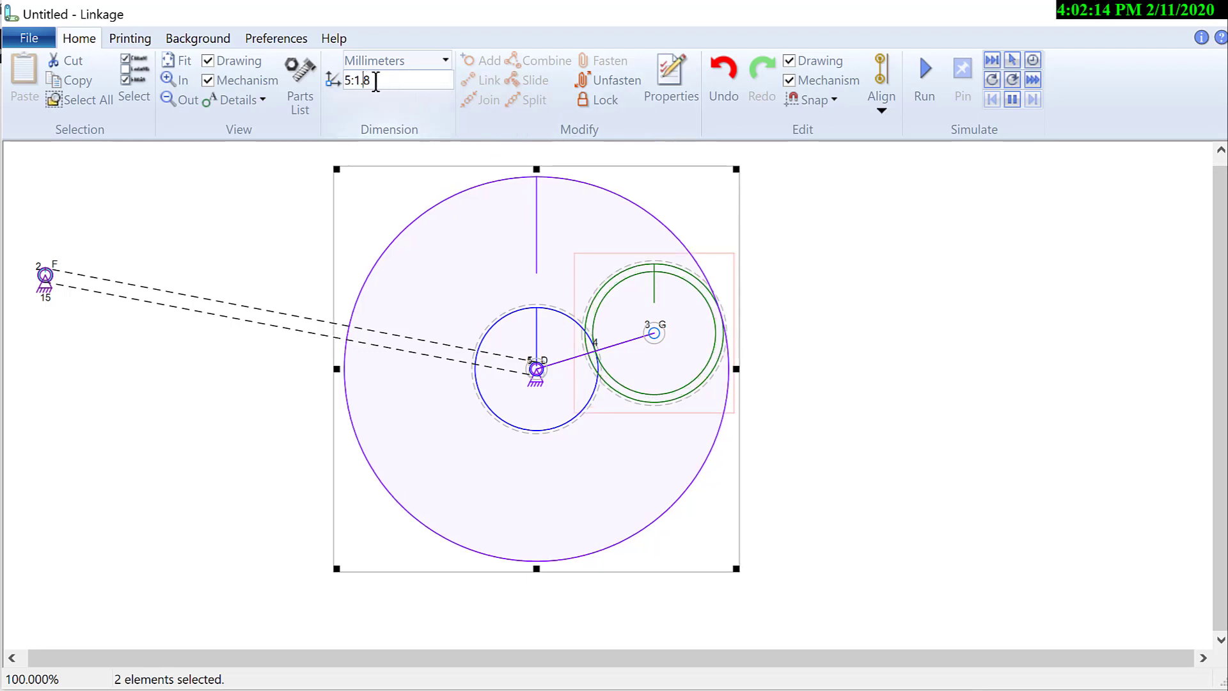
pyautogui.write('5:1.7')
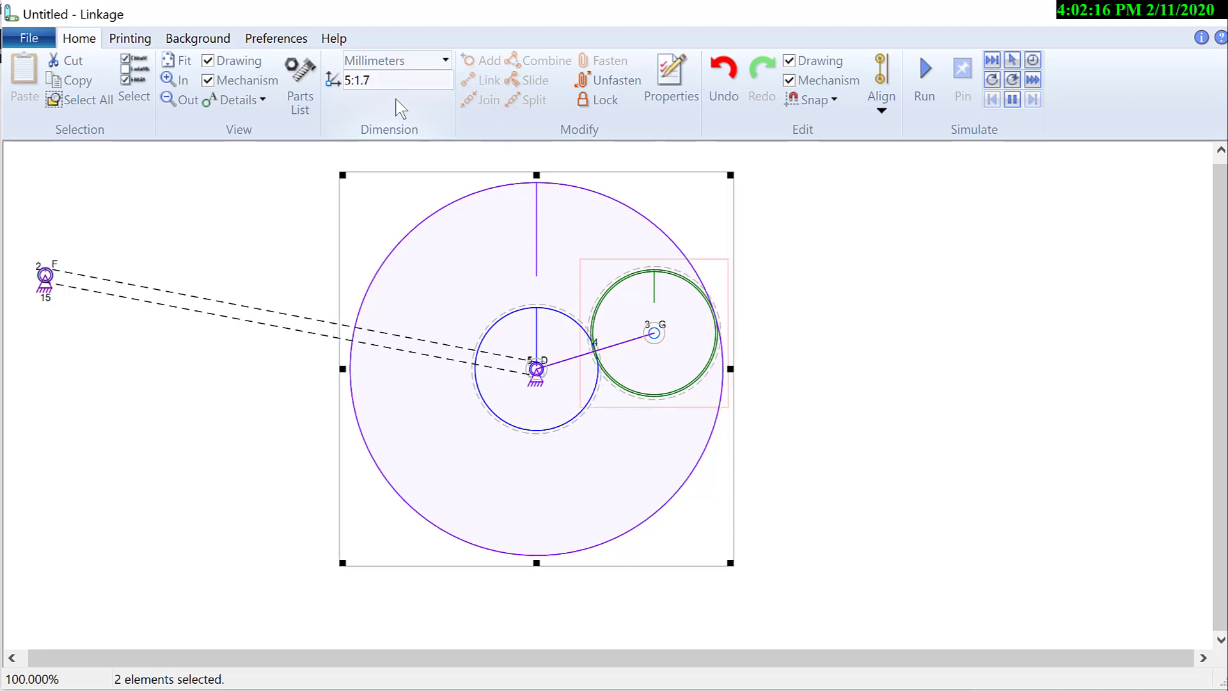
pyautogui.click(922, 75)
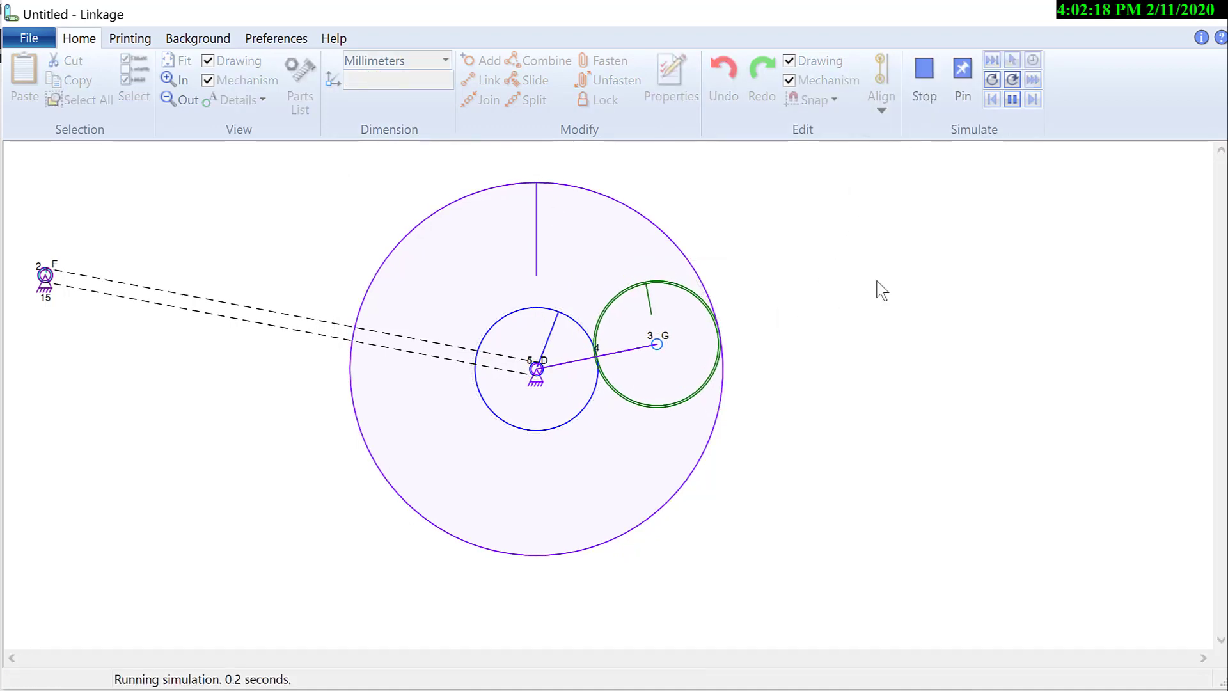